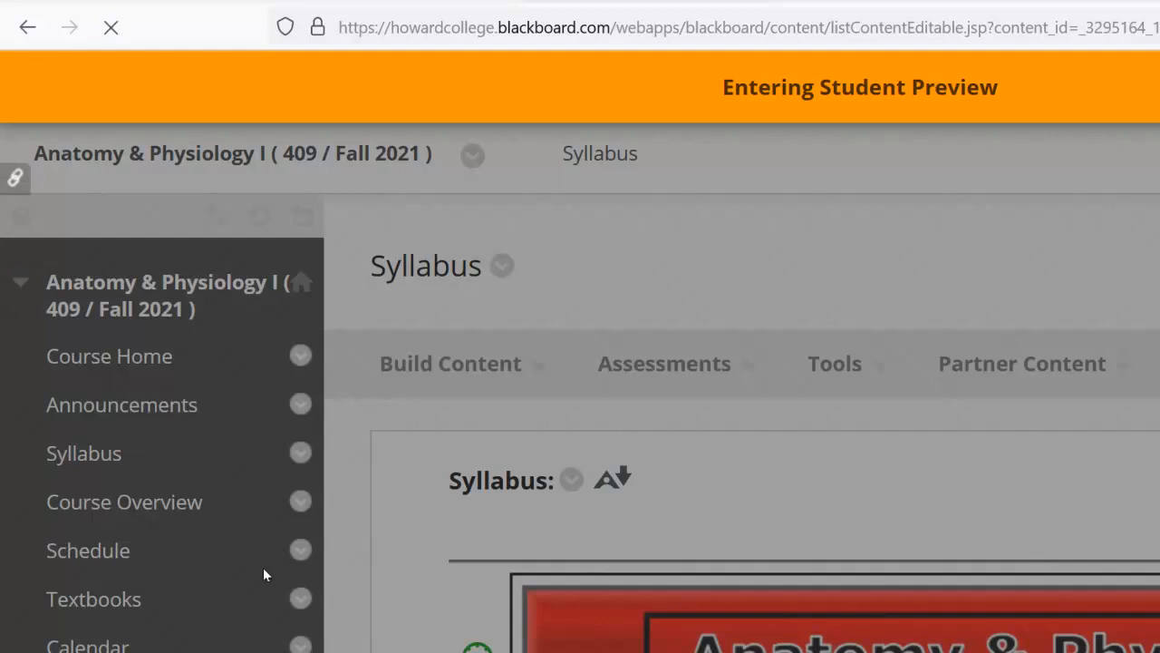
# Go from Course Home to the Syllabus page and scroll to Textbook Information.
pyautogui.click(108, 356)
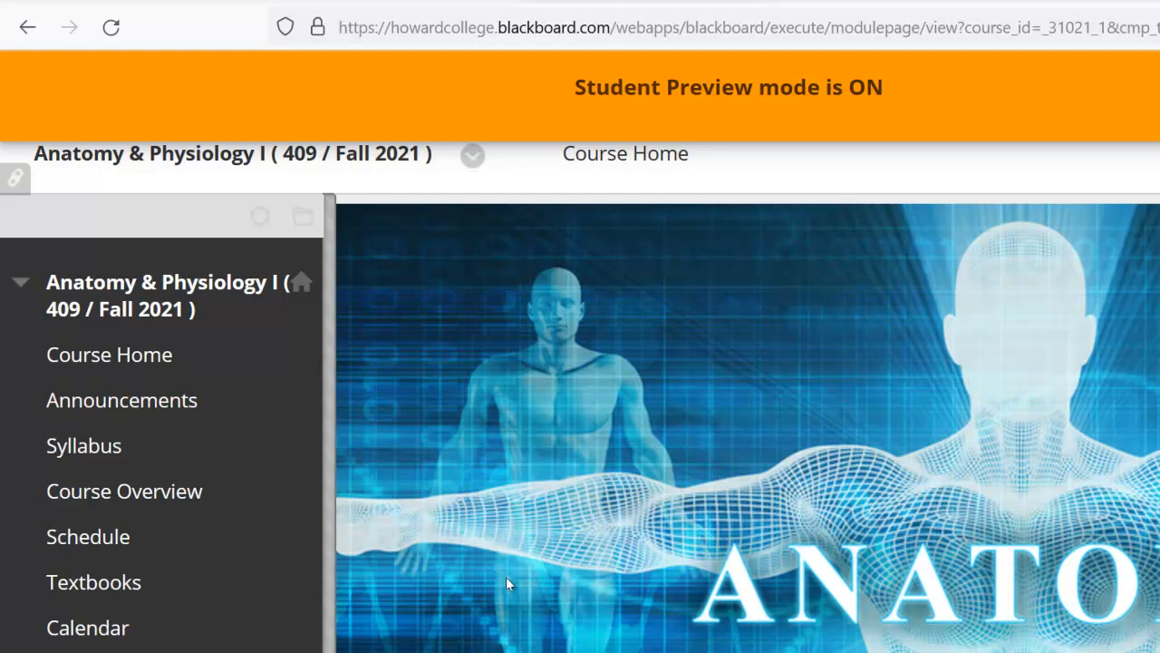
pyautogui.click(83, 445)
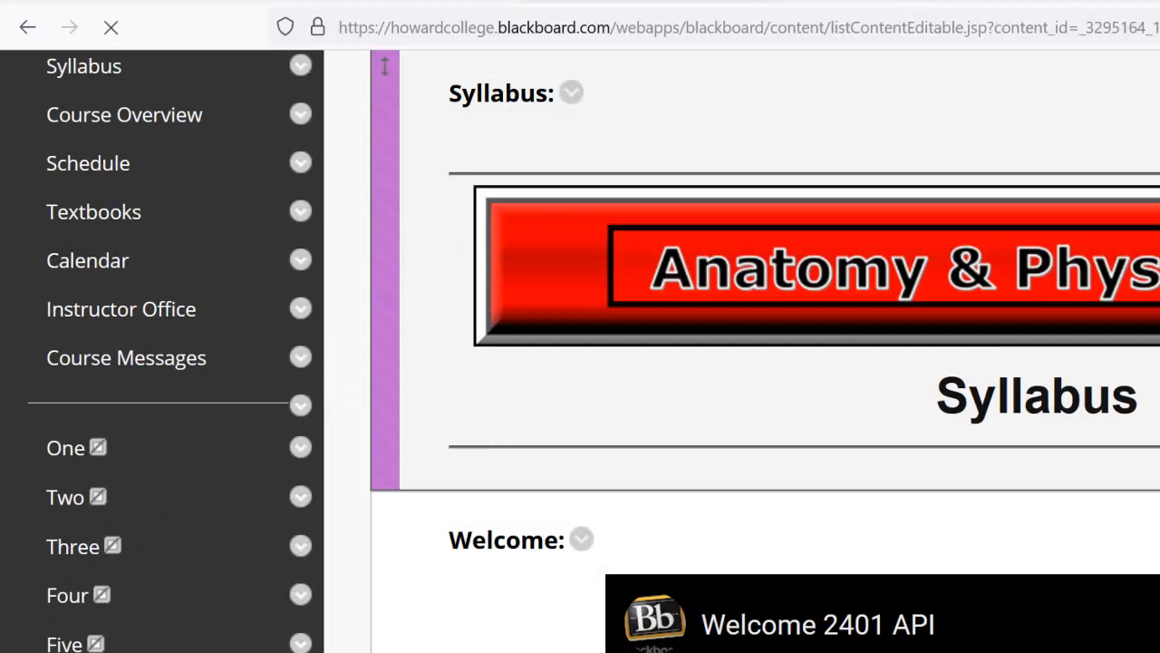
pyautogui.scroll(-3)
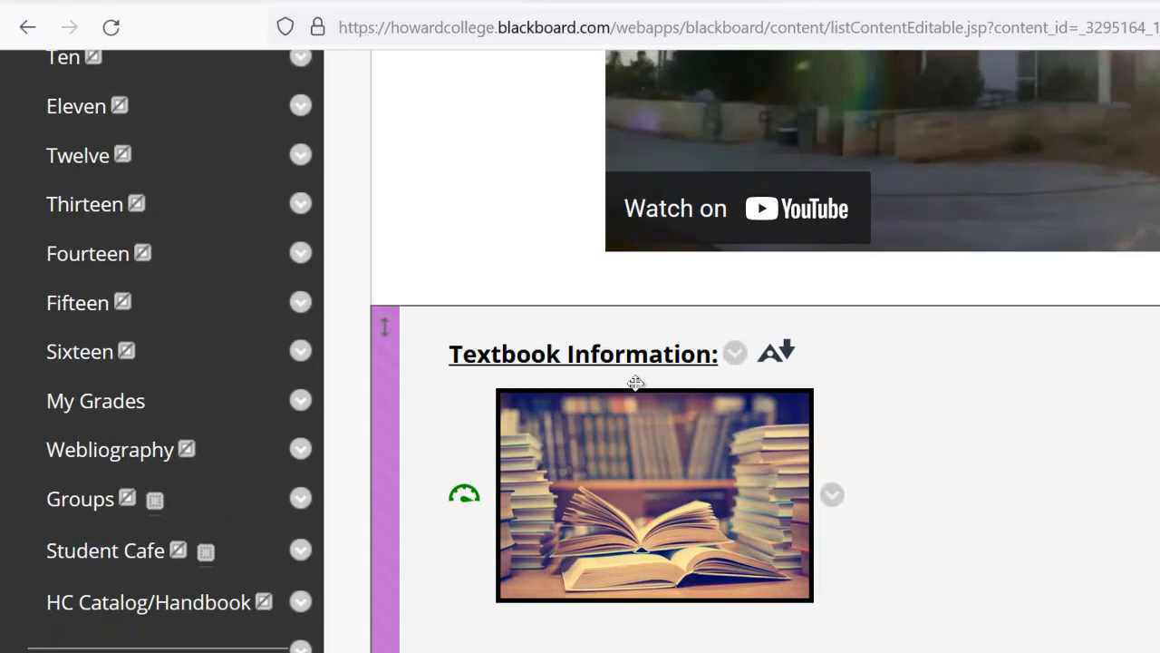
pyautogui.scroll(3)
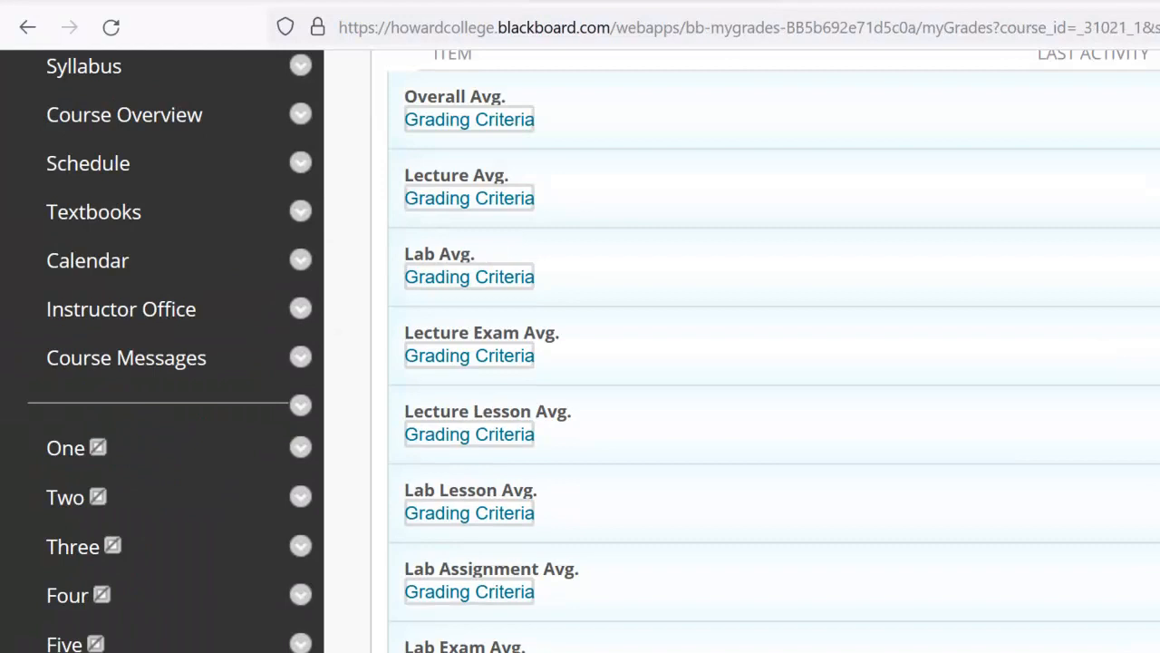
# Scroll through My Grades to see grade averages and assignment, exam and lab due dates.
pyautogui.scroll(-3)
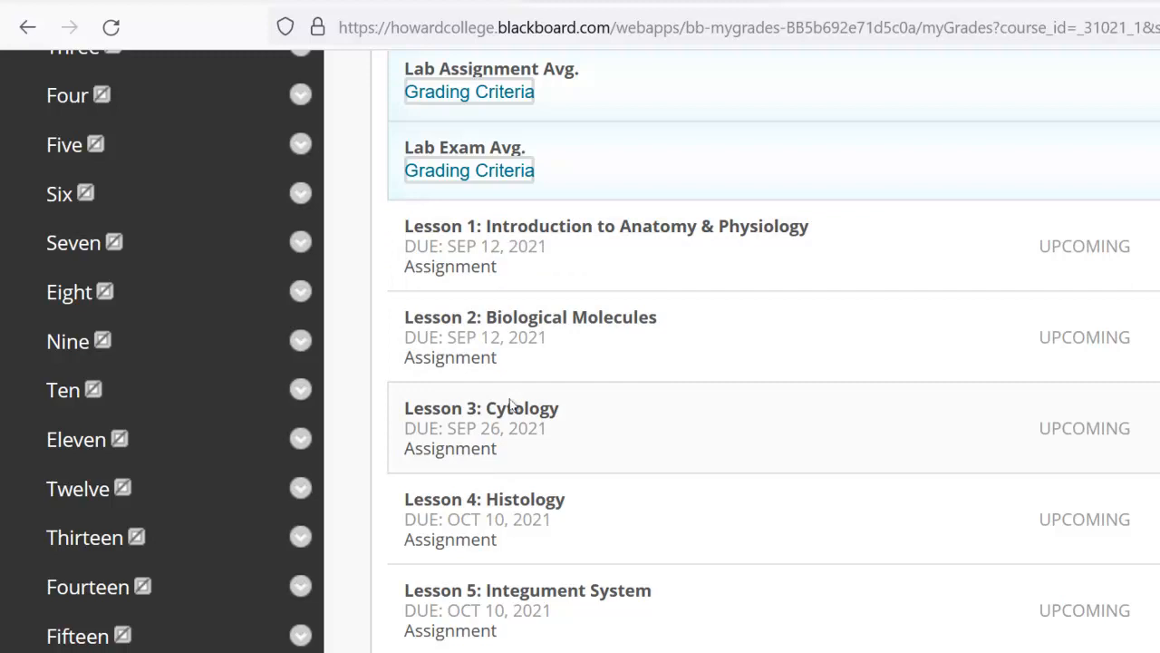
pyautogui.scroll(-3)
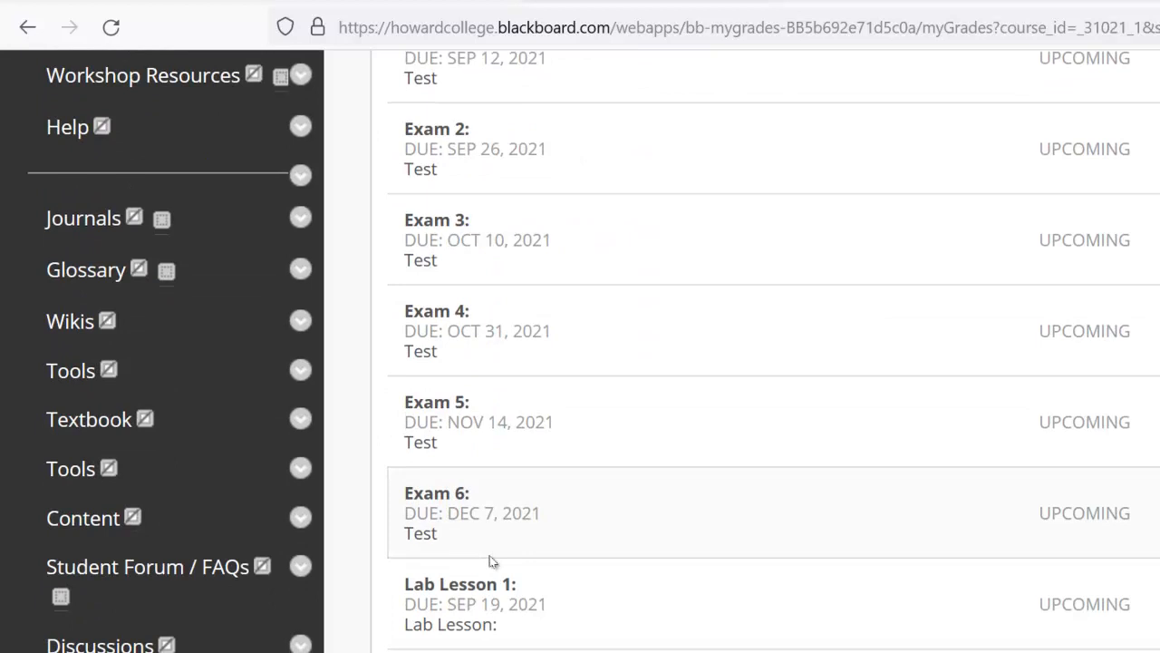
pyautogui.scroll(3)
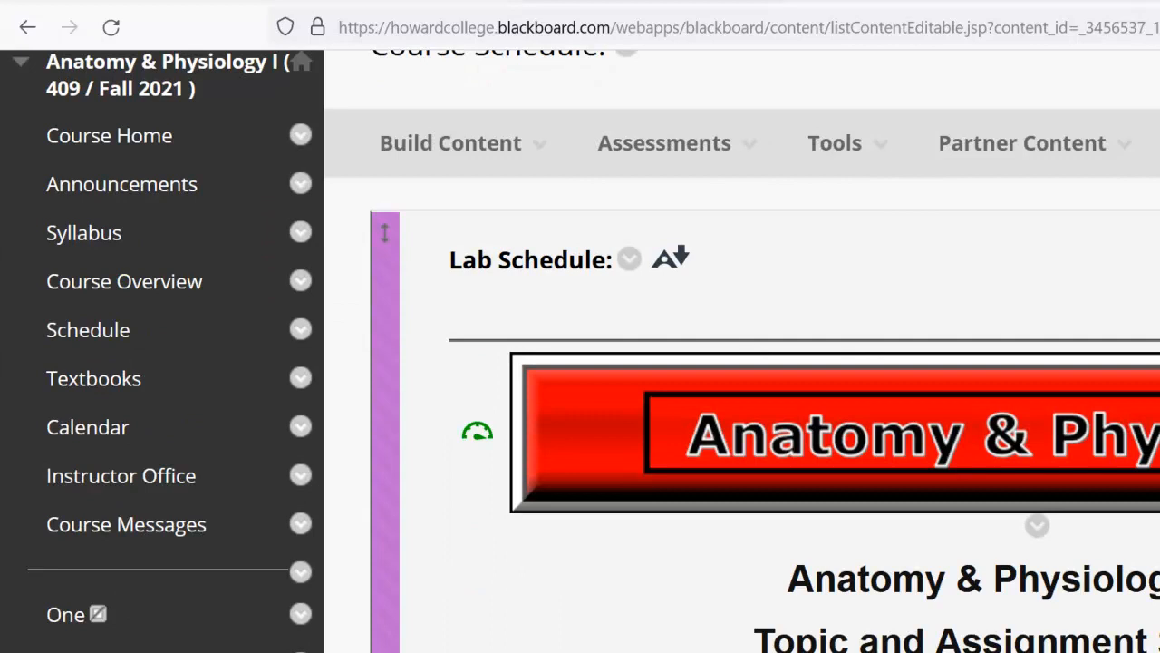
# Scroll the Schedule and module One pages down to the Late Assignments penalties.
pyautogui.scroll(-3)
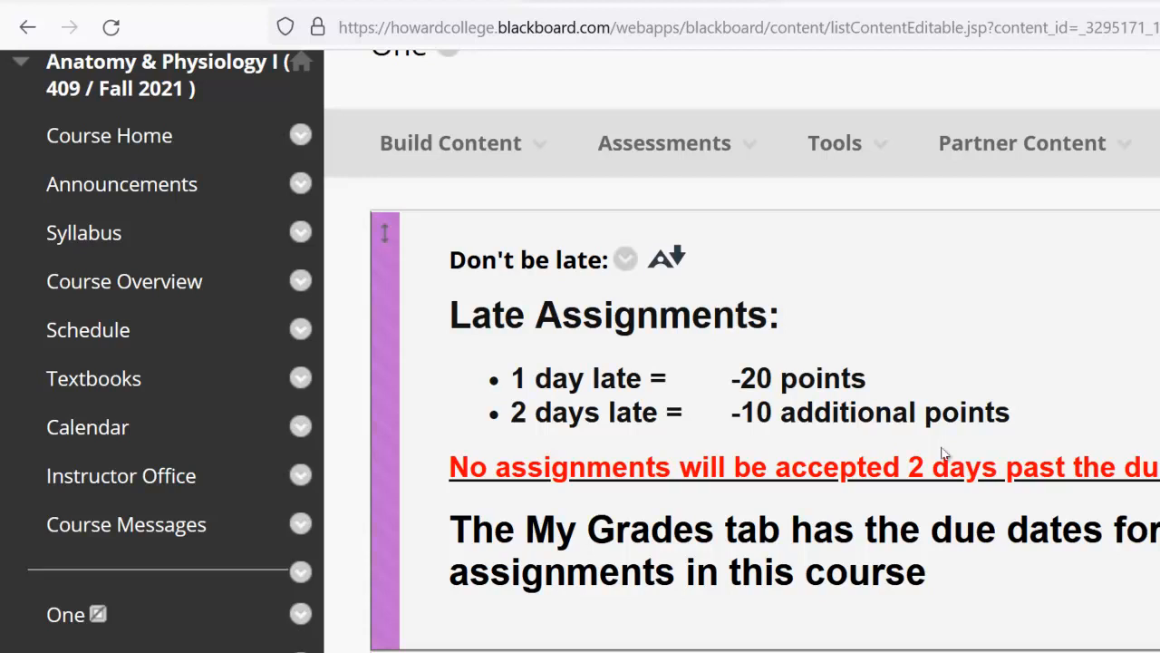
pyautogui.moveTo(1028, 494)
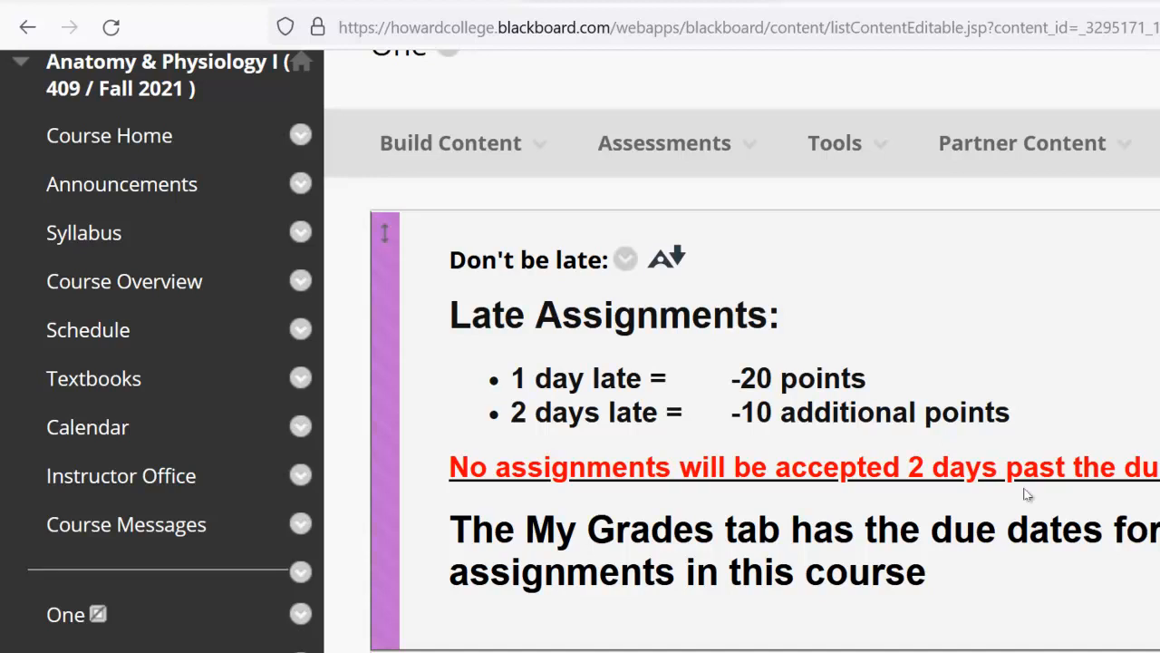
pyautogui.scroll(-3)
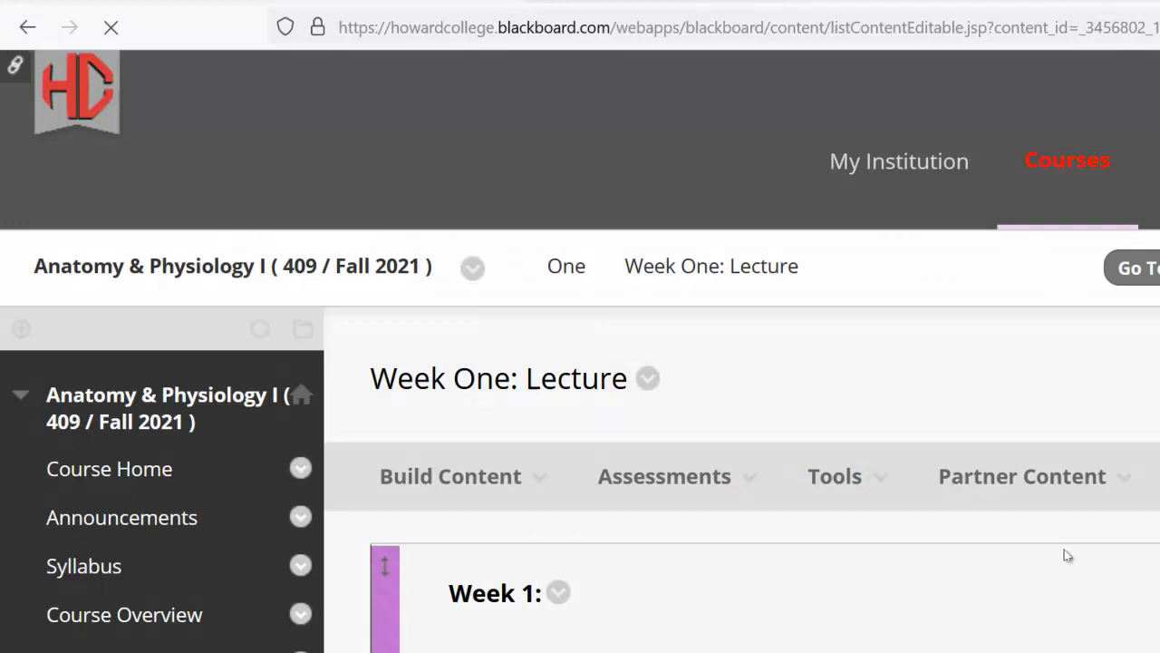
# Scroll Week One: Lecture to Course materials and open the Introduction outline videos.
pyautogui.scroll(-3)
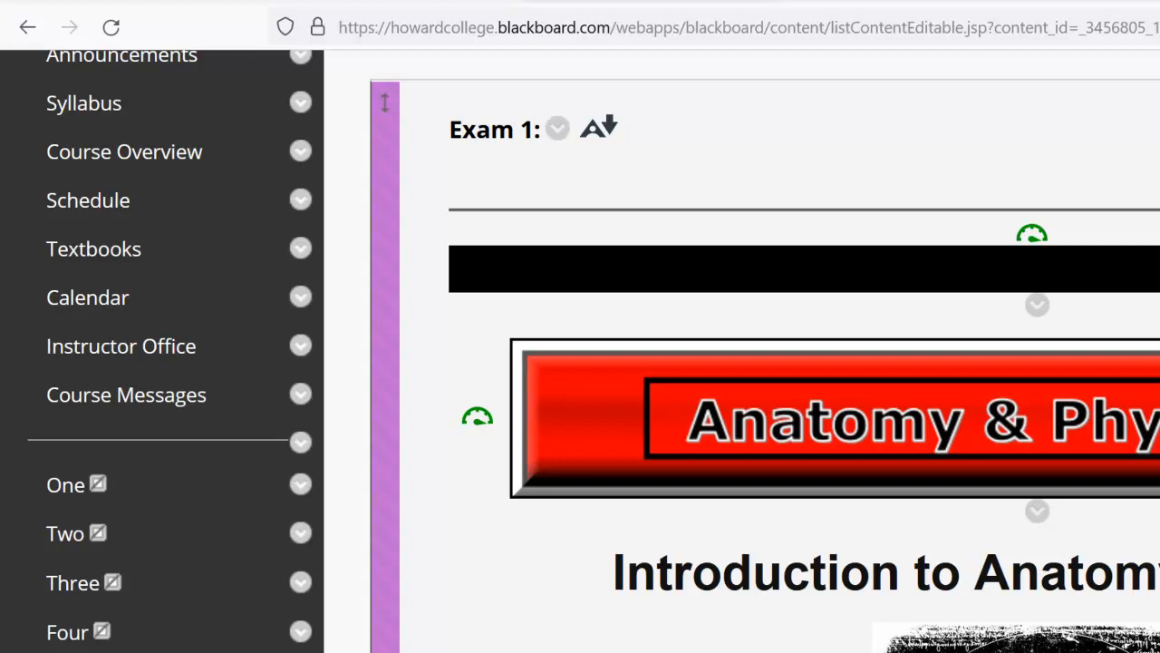
pyautogui.scroll(-3)
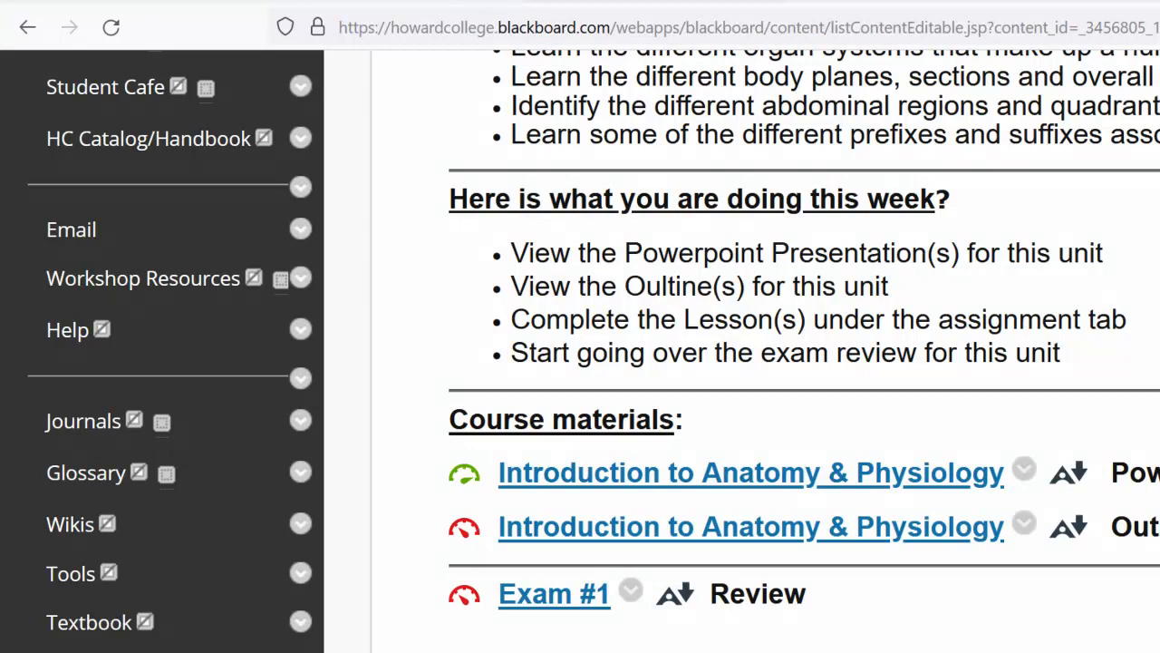
pyautogui.click(750, 525)
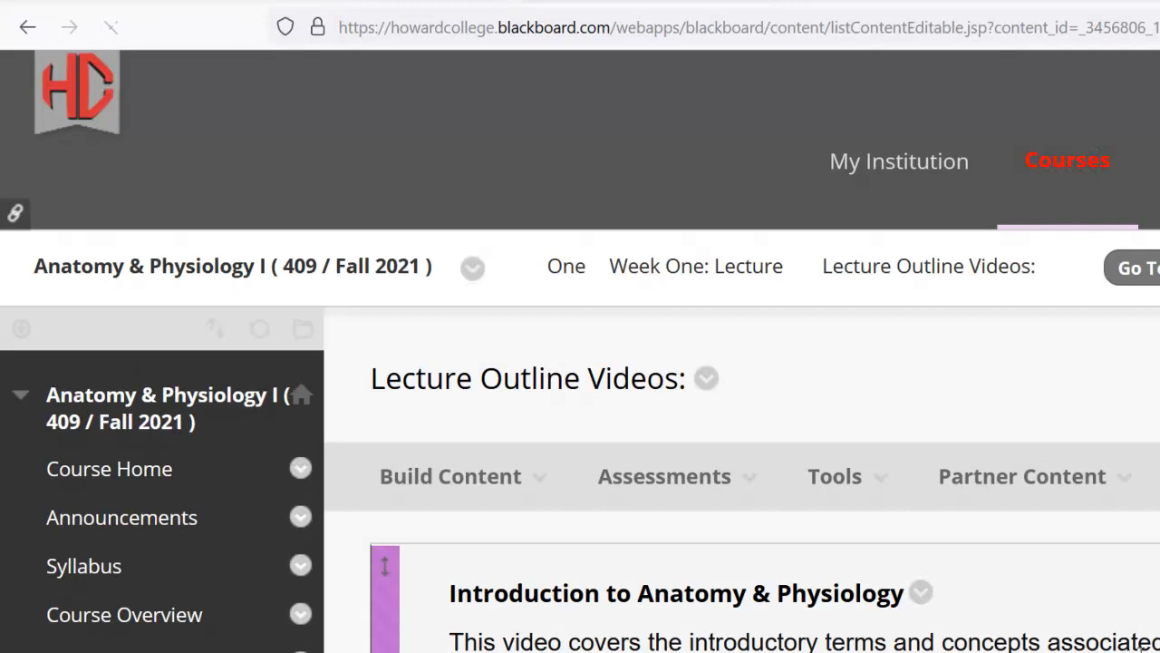
pyautogui.scroll(-3)
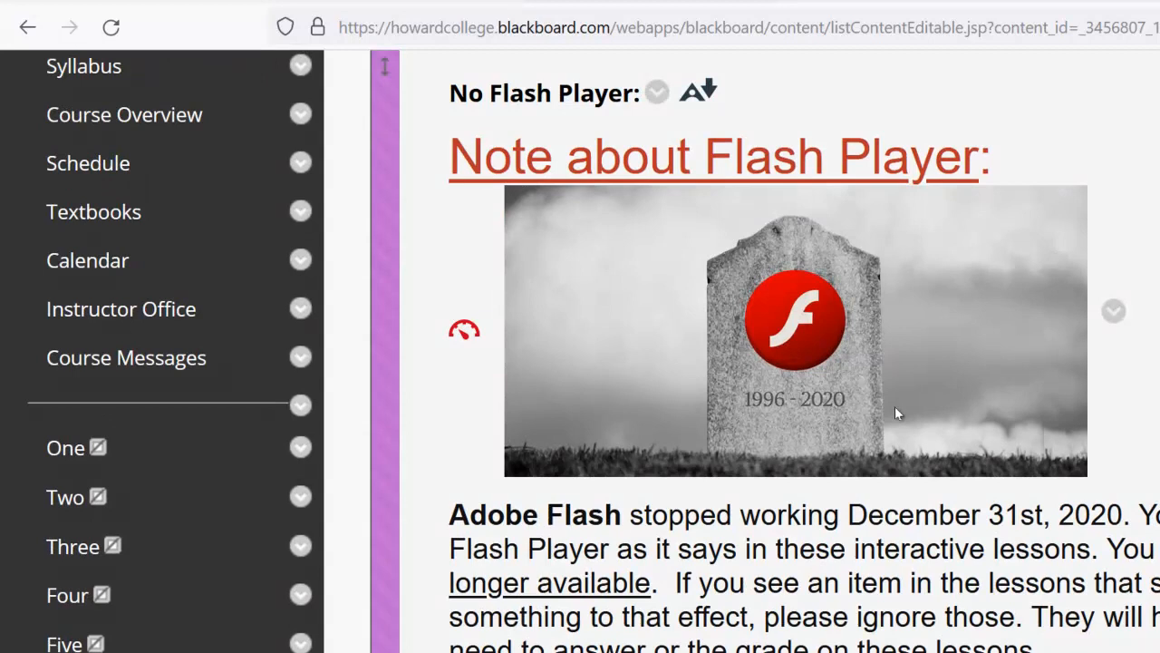
pyautogui.moveTo(896, 420)
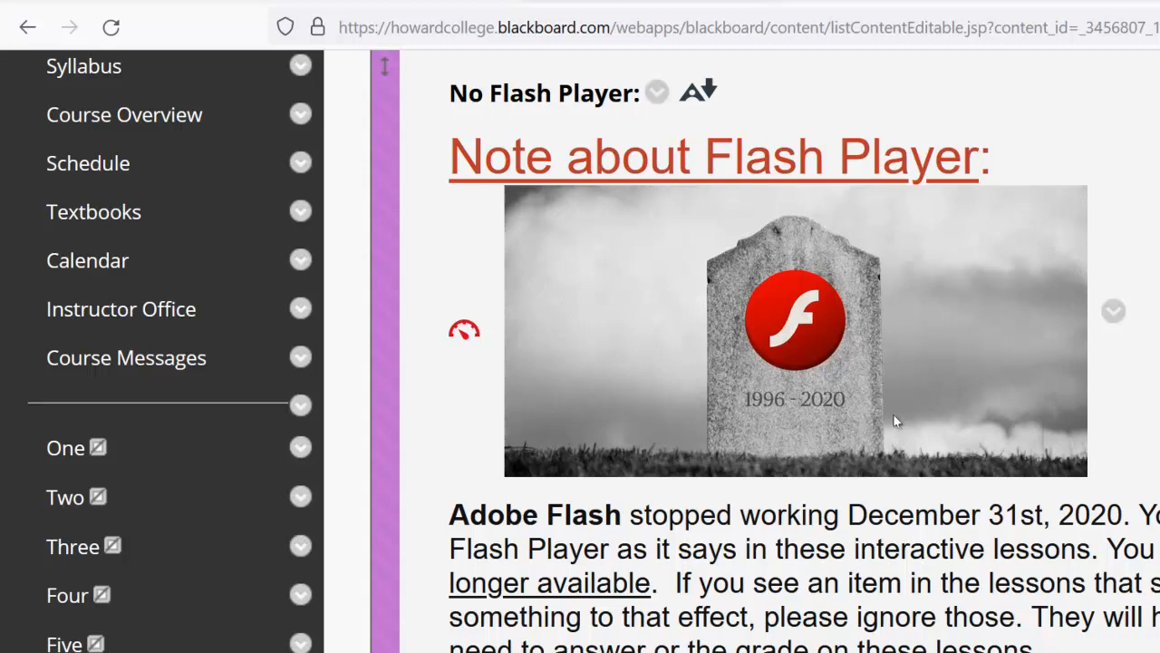
# Scroll past the Flash note and late policy to open Lesson 1: Introduction to Anatomy & Physiology.
pyautogui.scroll(-3)
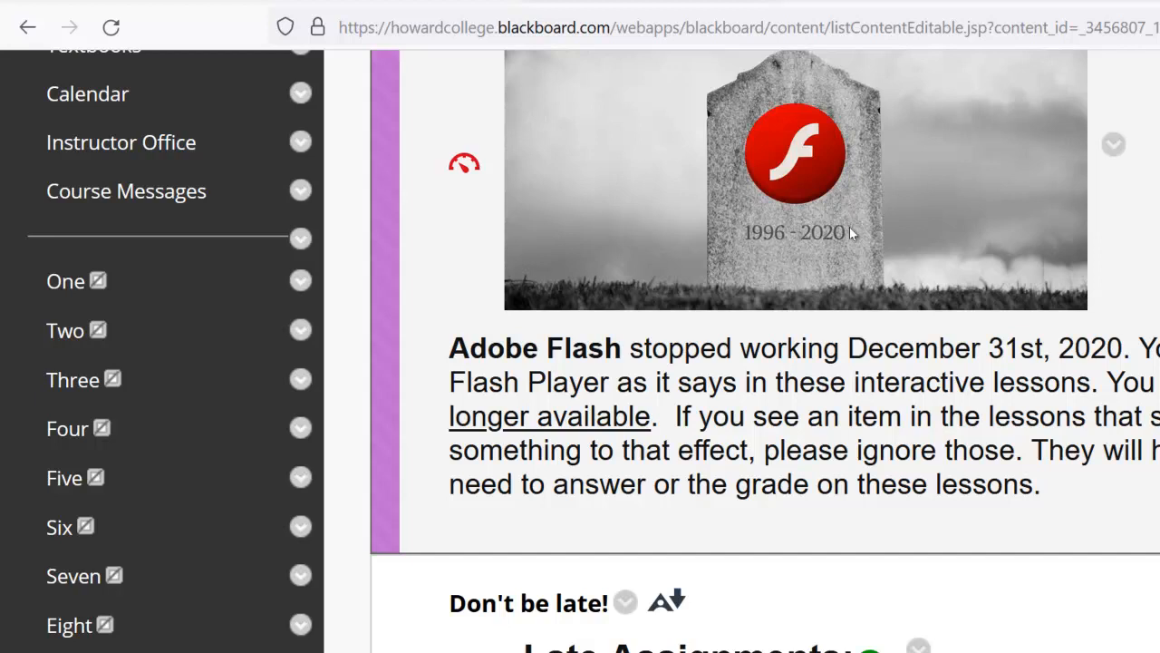
pyautogui.scroll(-3)
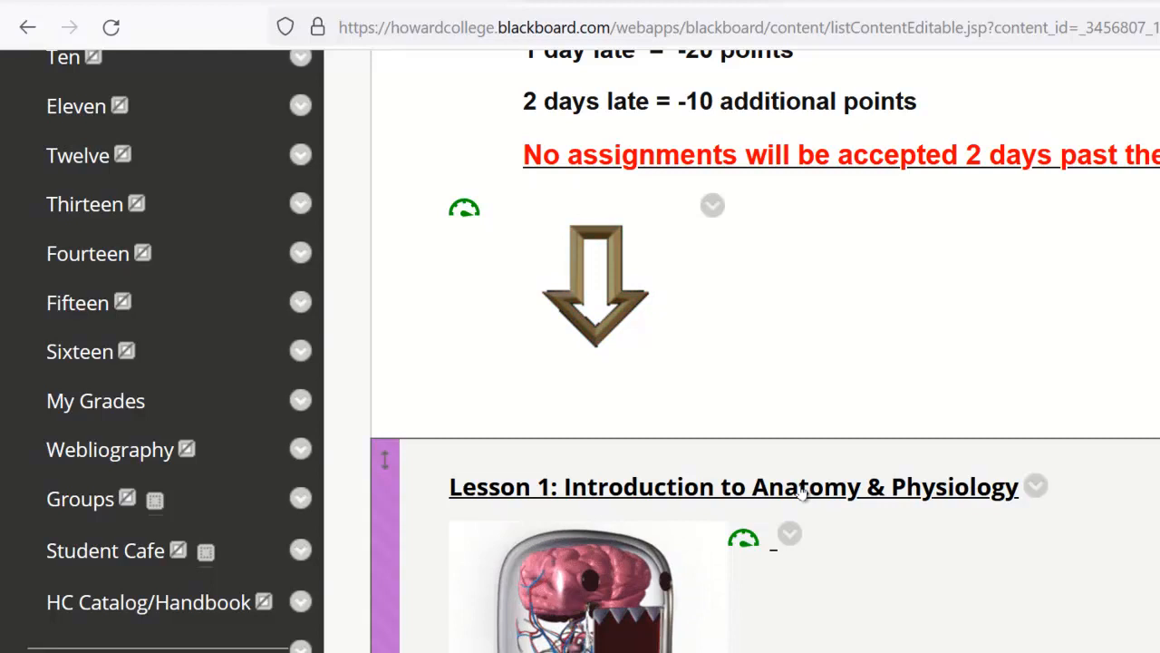
pyautogui.click(732, 486)
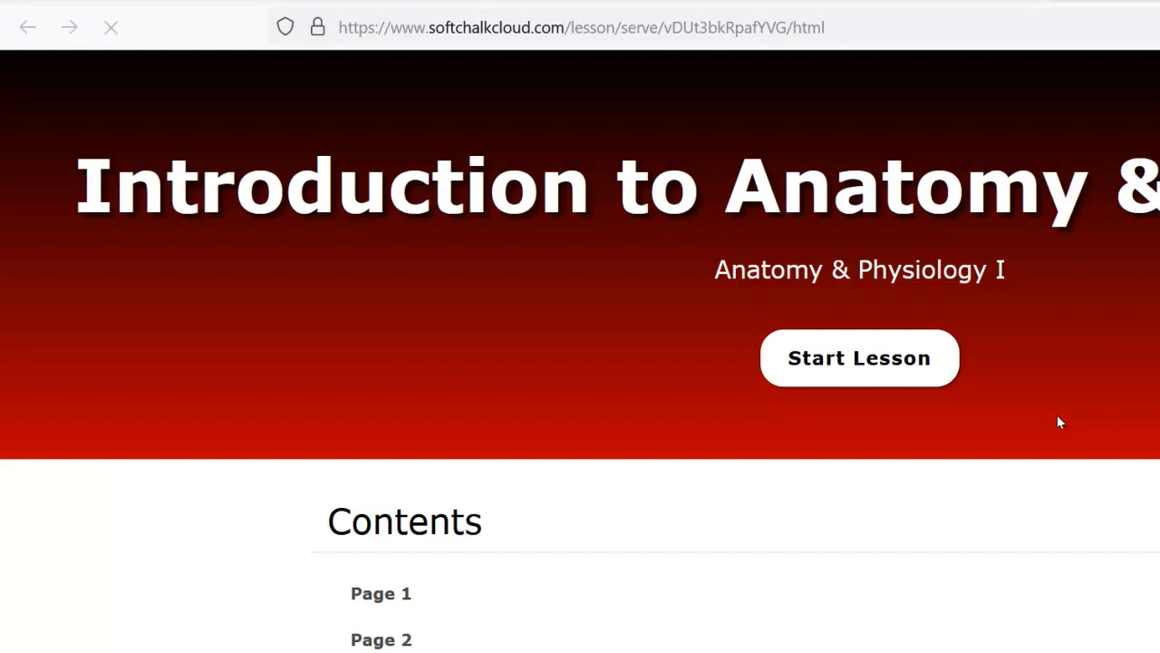
# Start the SoftChalk lesson, open Page 1, and read its Instructions and Handouts.
pyautogui.click(858, 358)
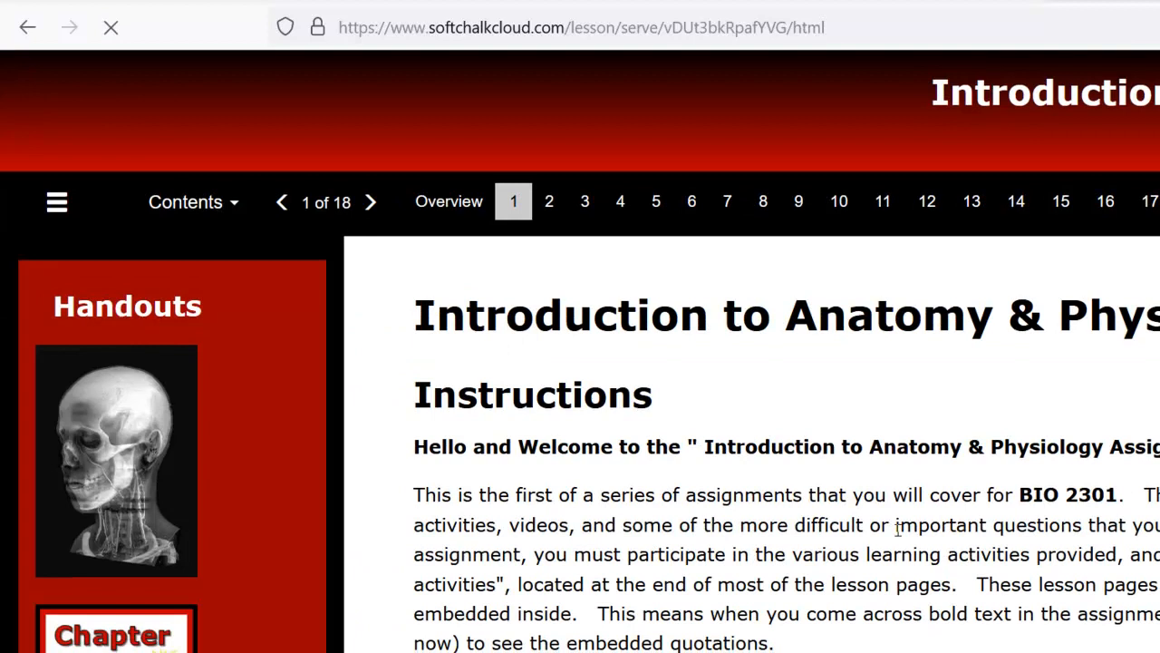
pyautogui.scroll(-3)
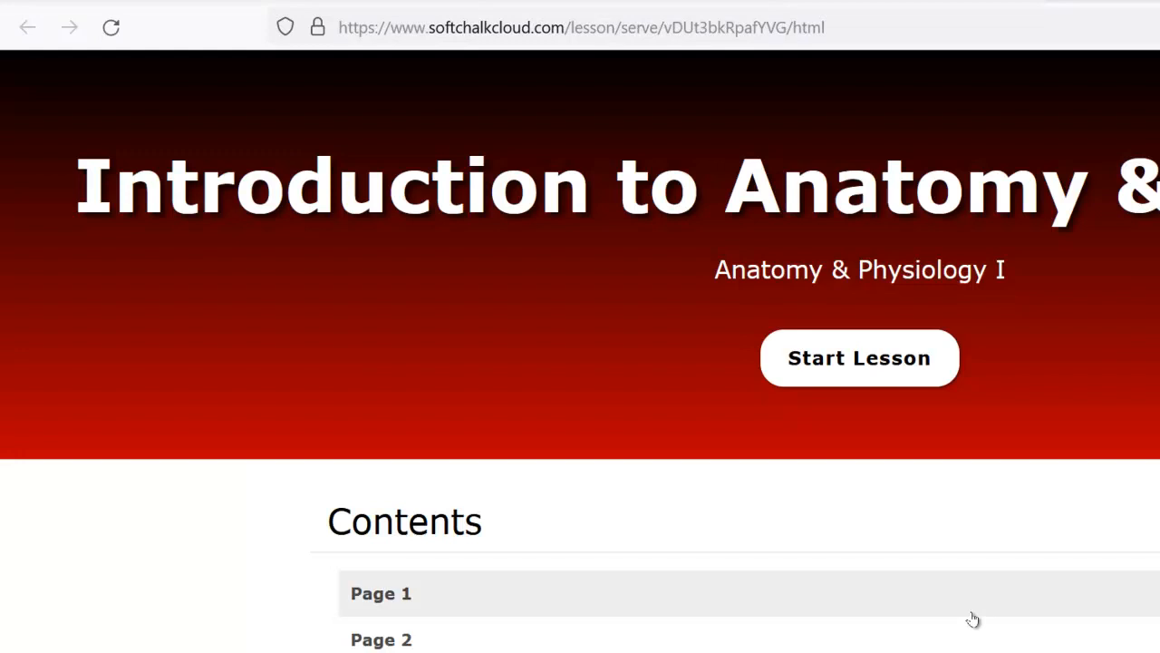
pyautogui.click(858, 357)
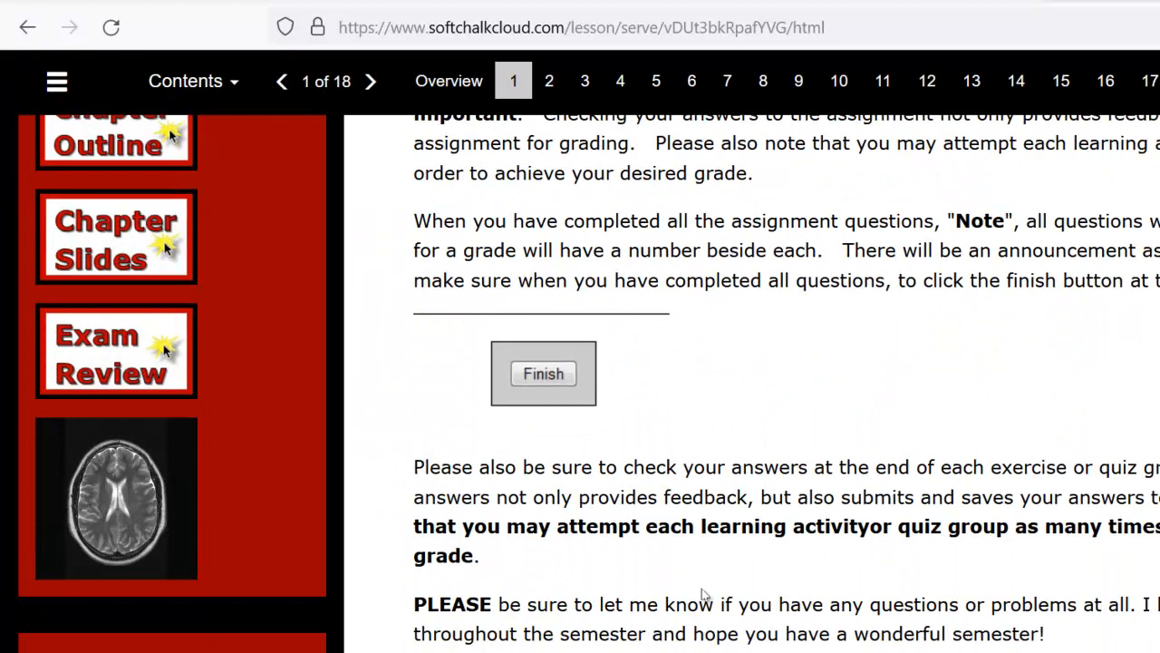
pyautogui.scroll(3)
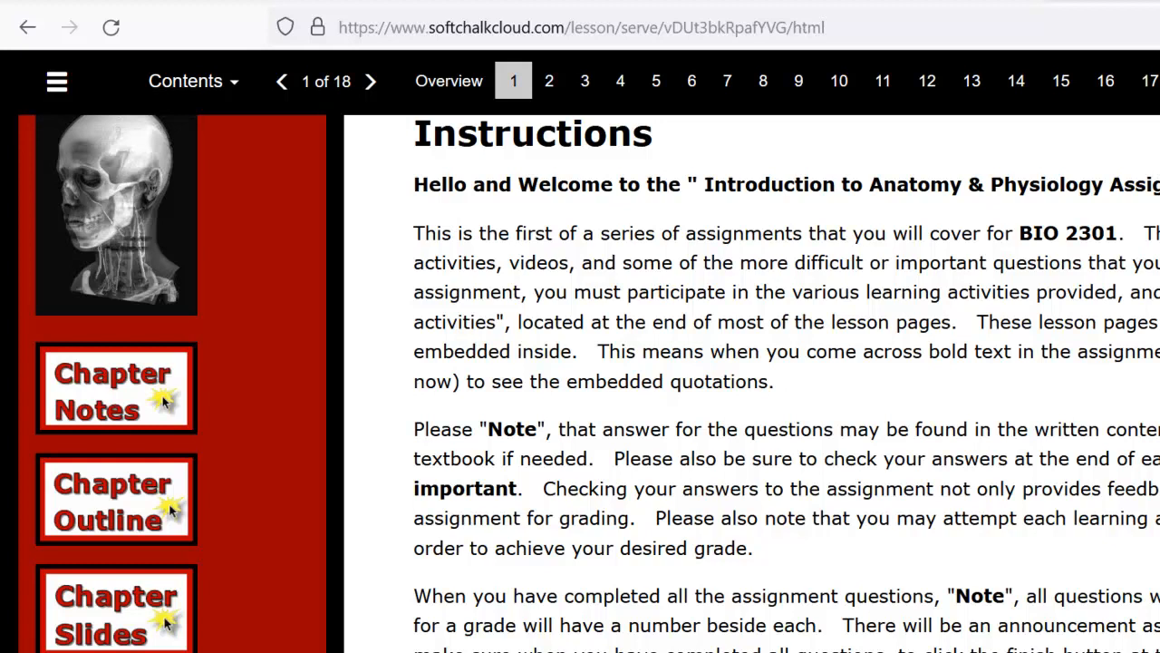
pyautogui.scroll(-3)
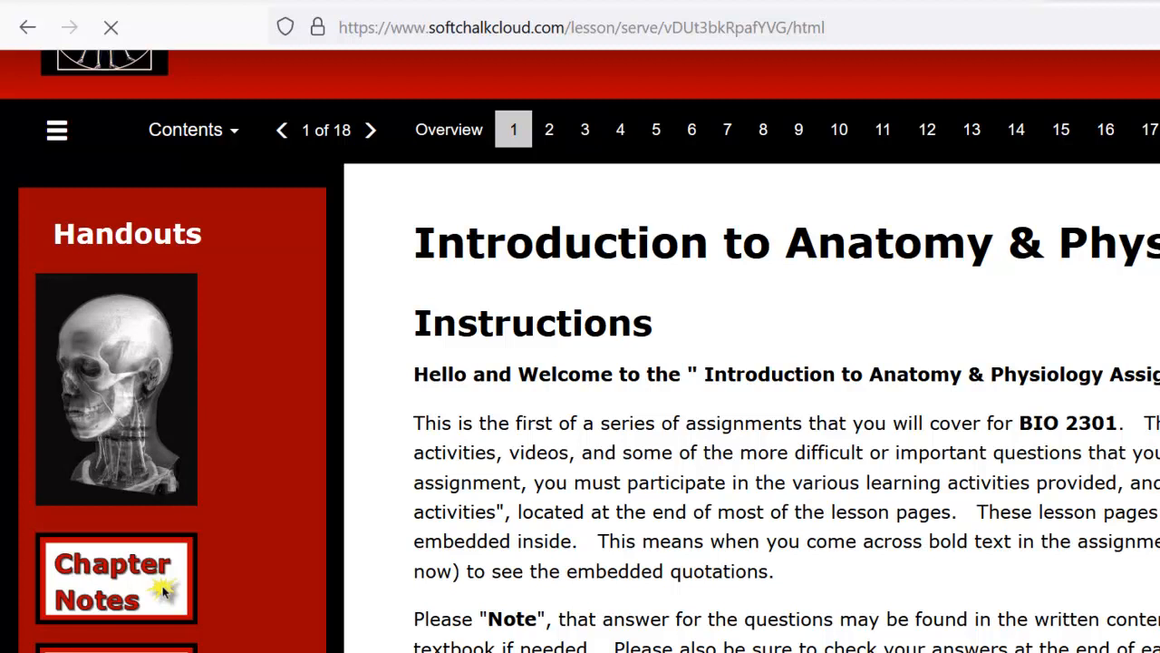
# Jump to lesson page 3 and scroll to 'Assignment starts here'.
pyautogui.click(584, 80)
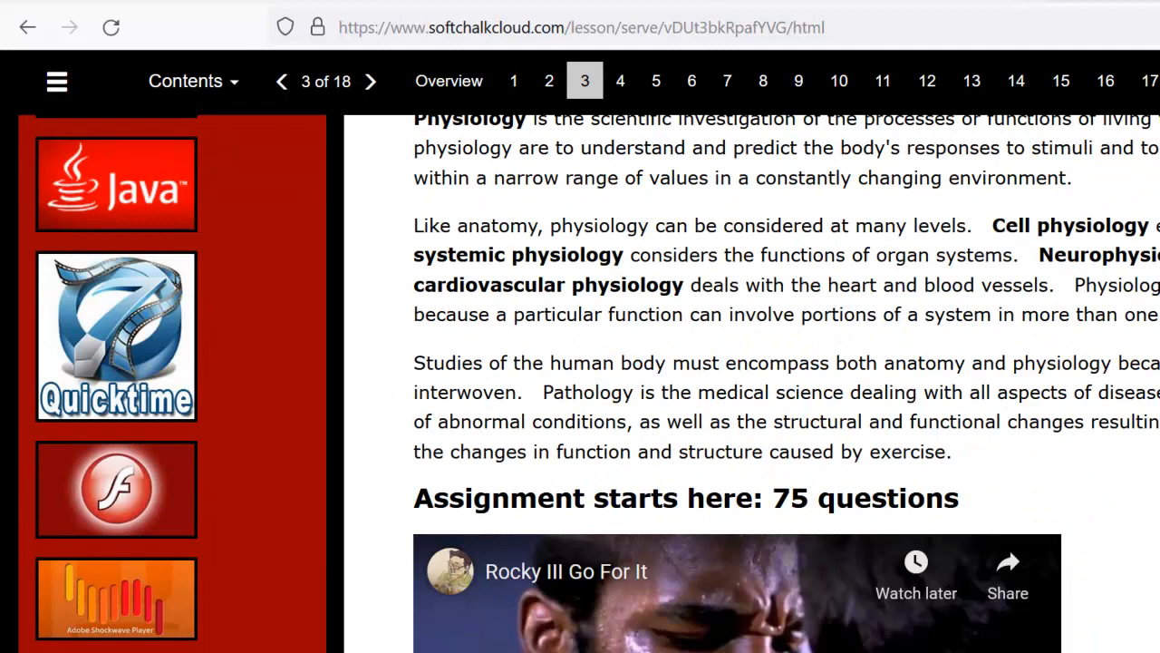
pyautogui.scroll(-3)
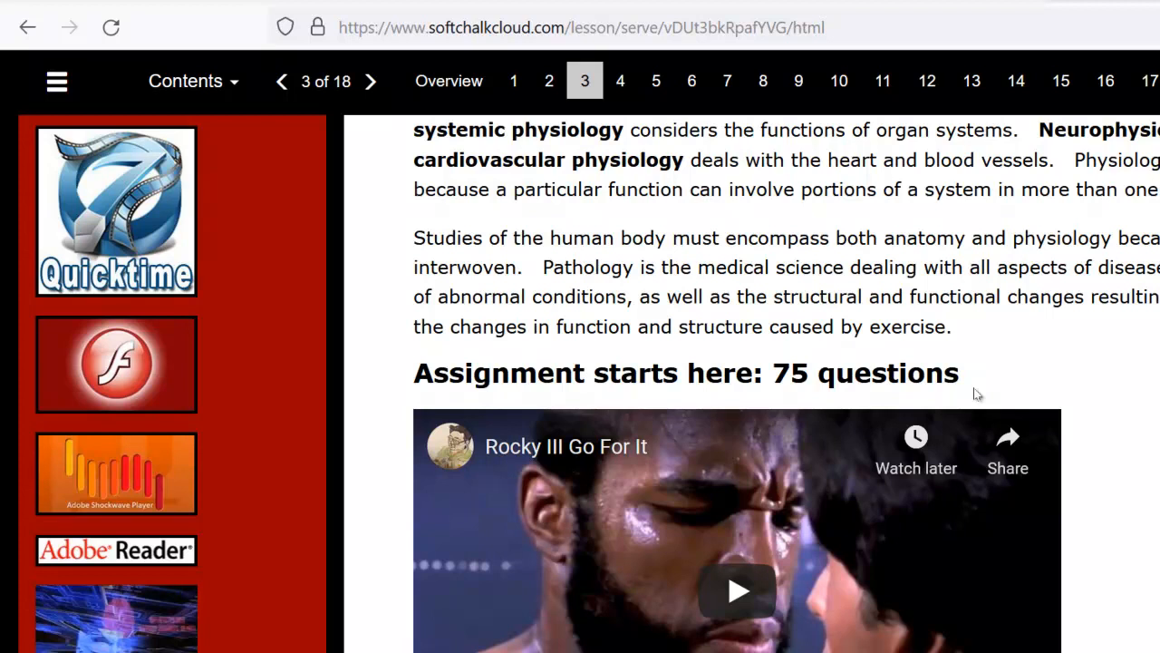
pyautogui.scroll(-3)
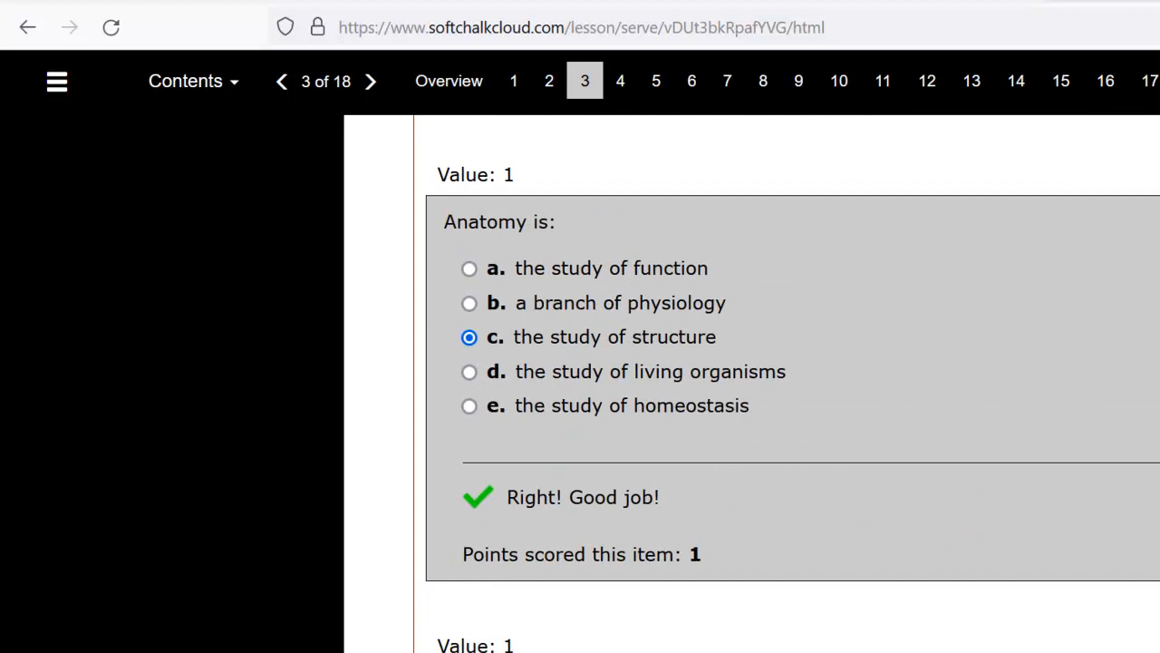
pyautogui.scroll(-3)
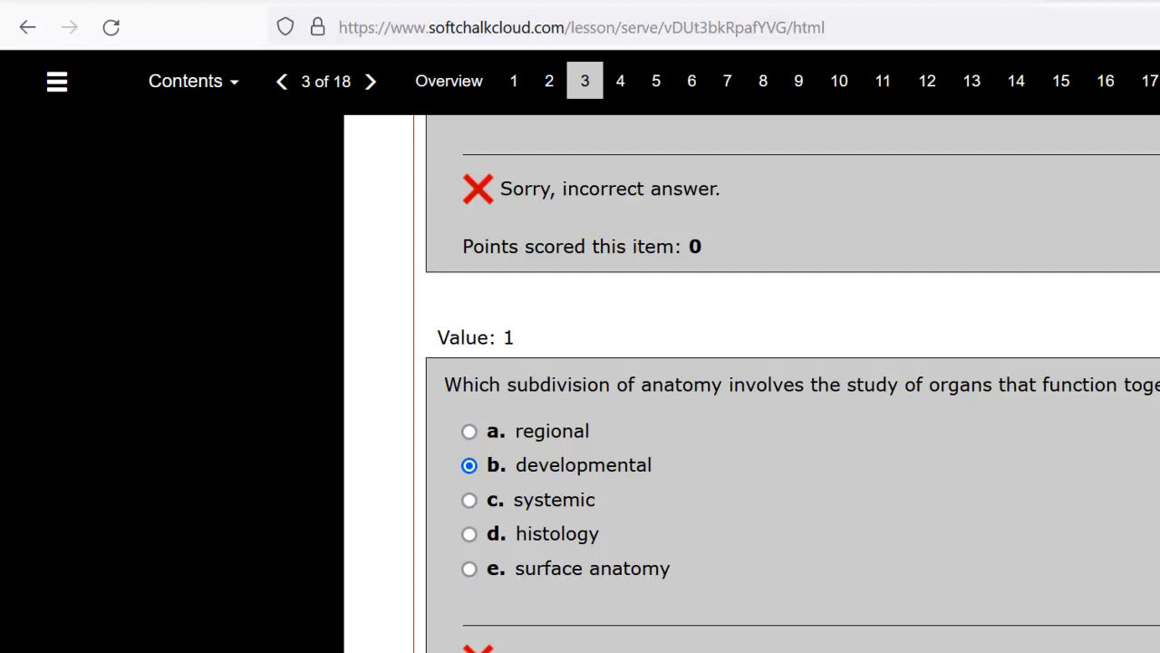
pyautogui.scroll(-3)
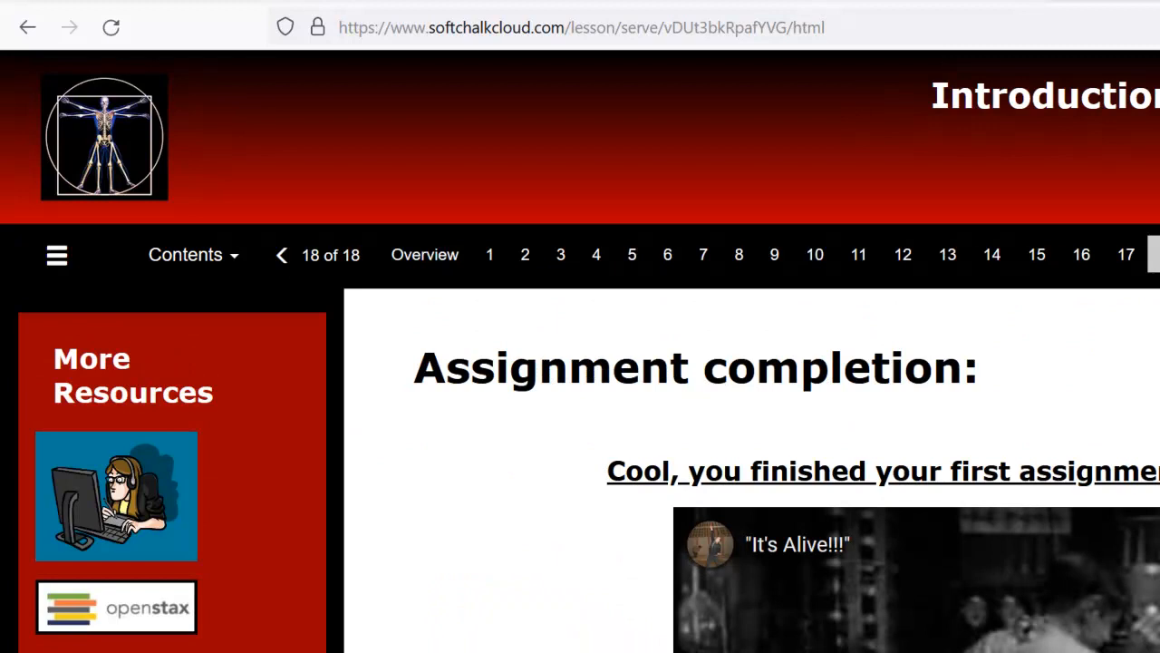
# Scroll the 'Assignment completion' page past its video to More Resources and Required Media.
pyautogui.scroll(-3)
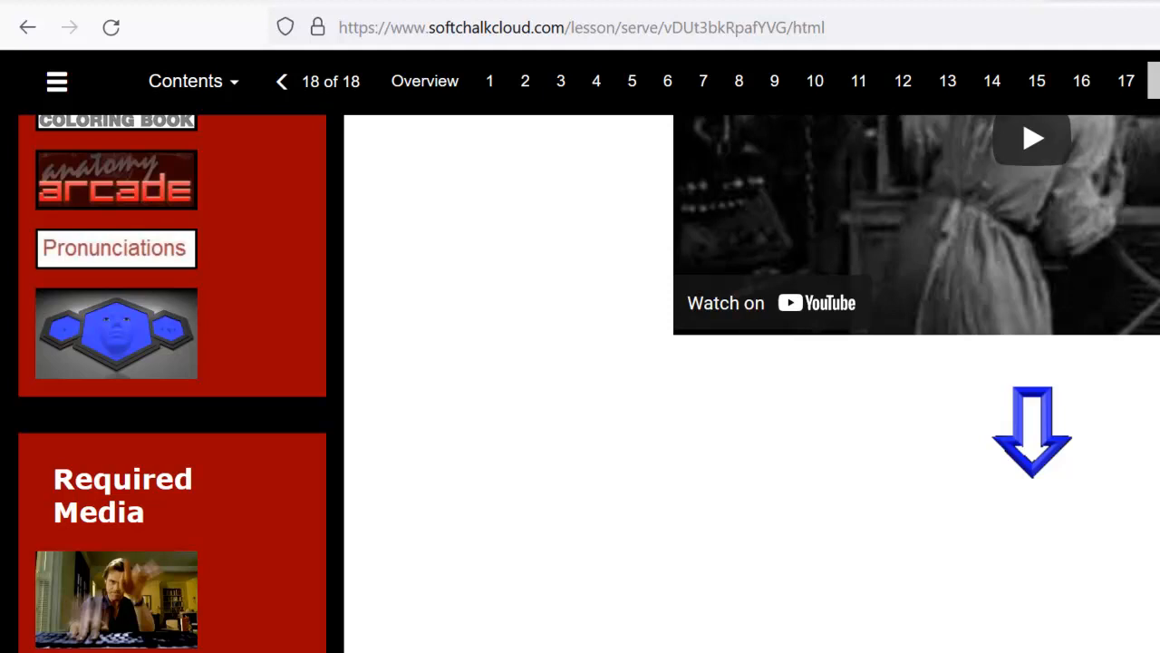
pyautogui.moveTo(1075, 553)
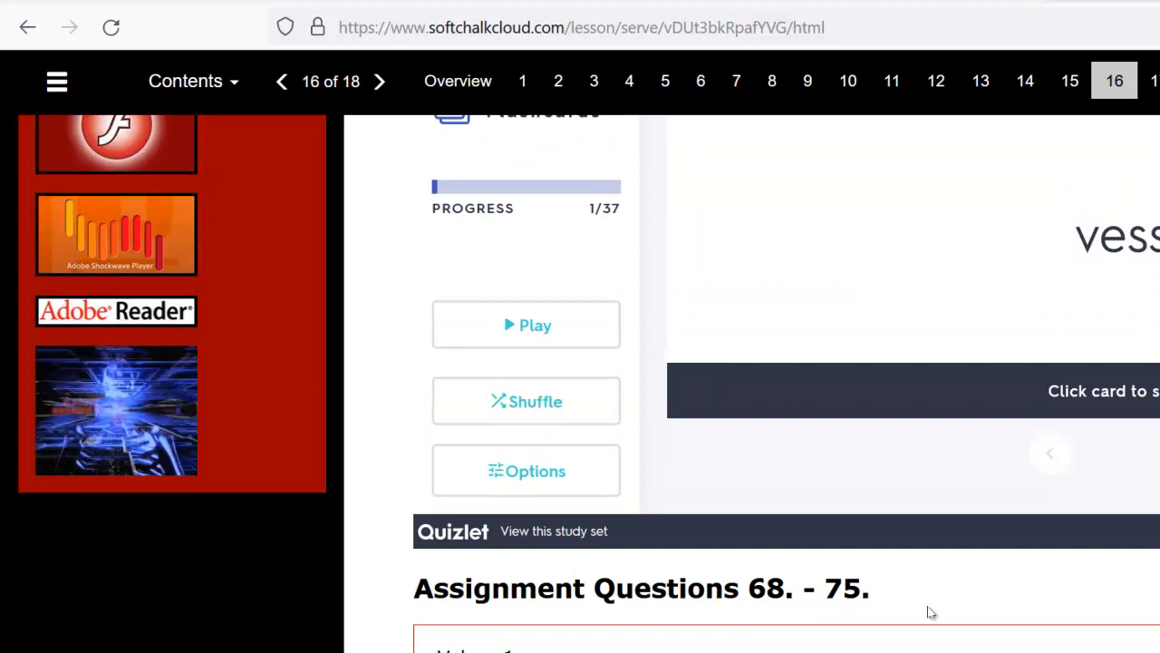
# Advance to page 17's 'Overall Body Regions' activity, then return to the Blackboard tab.
pyautogui.click(379, 81)
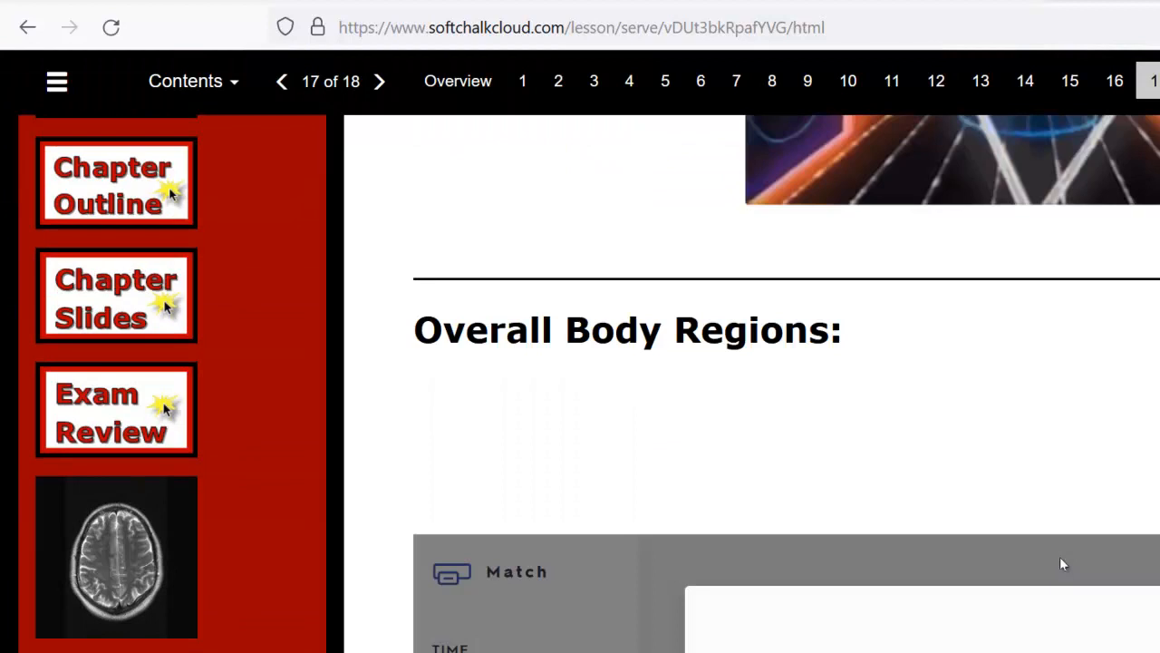
pyautogui.click(379, 81)
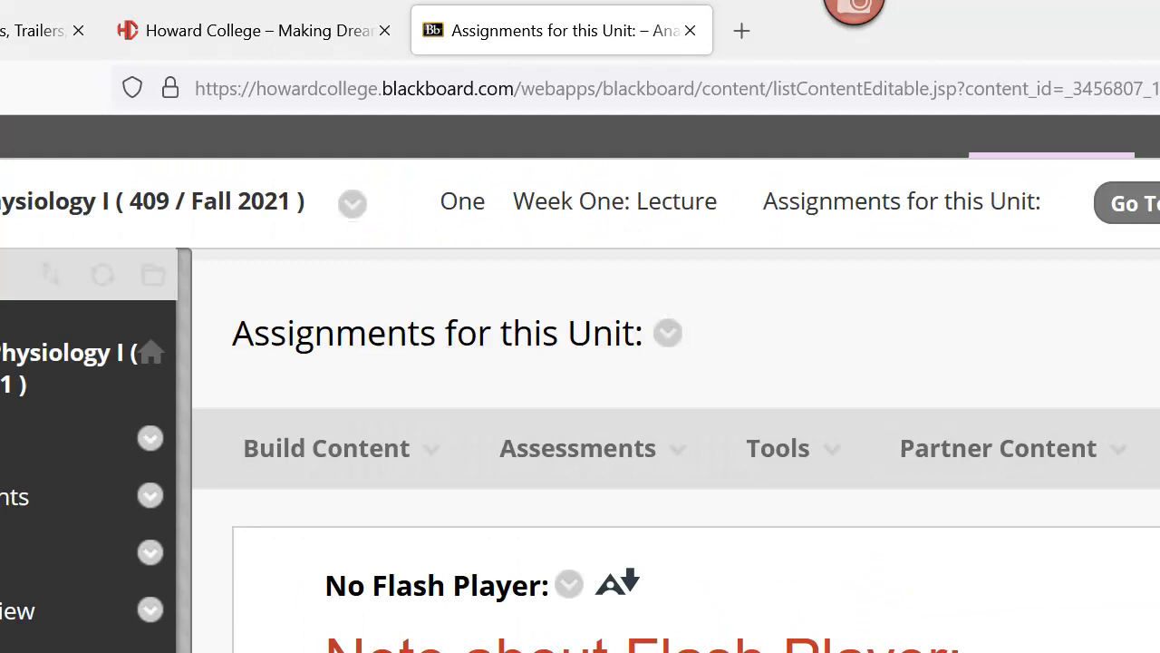
# Scroll the Assignments for this Unit page down to the Assignment 1 item and open it.
pyautogui.scroll(-3)
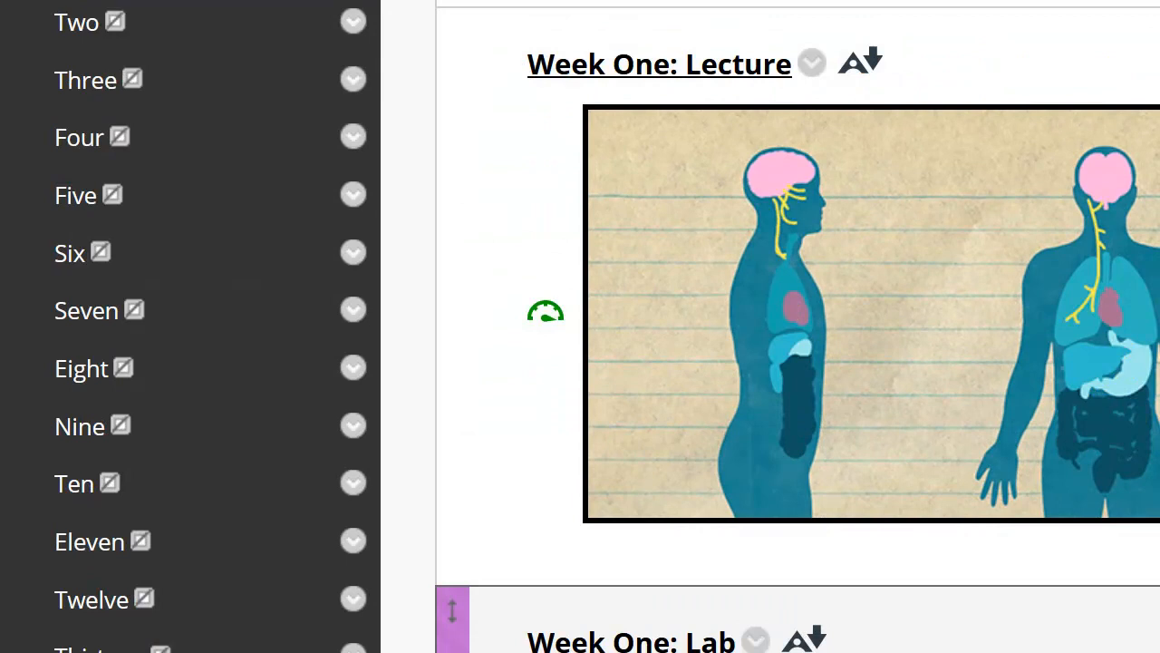
pyautogui.scroll(-3)
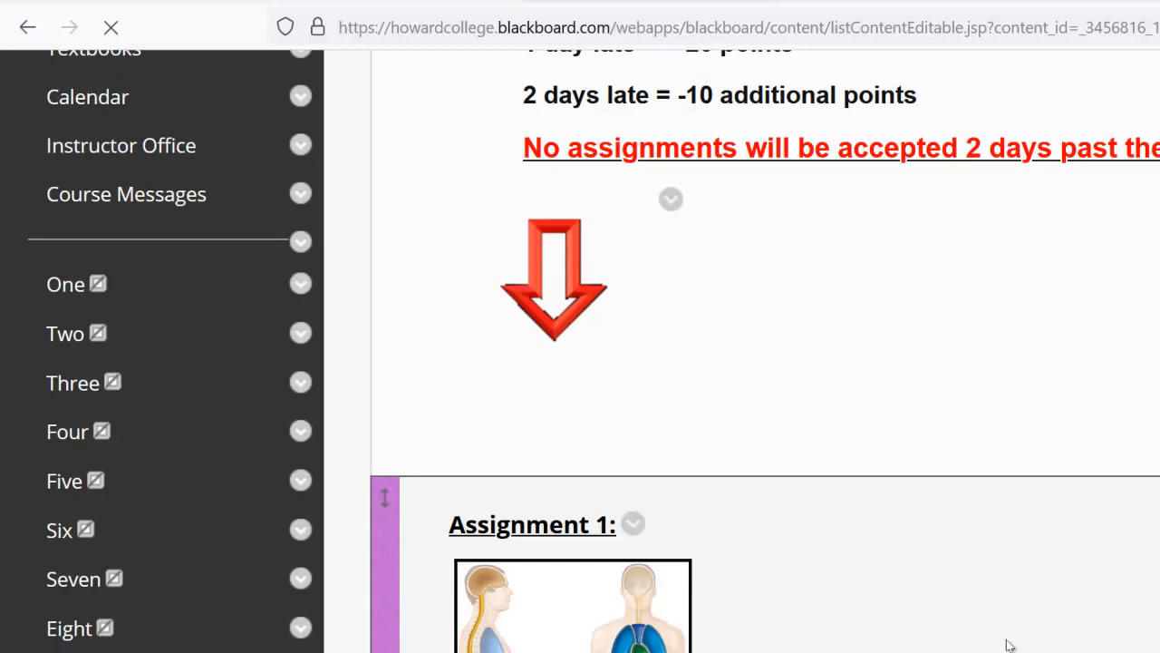
pyautogui.scroll(-3)
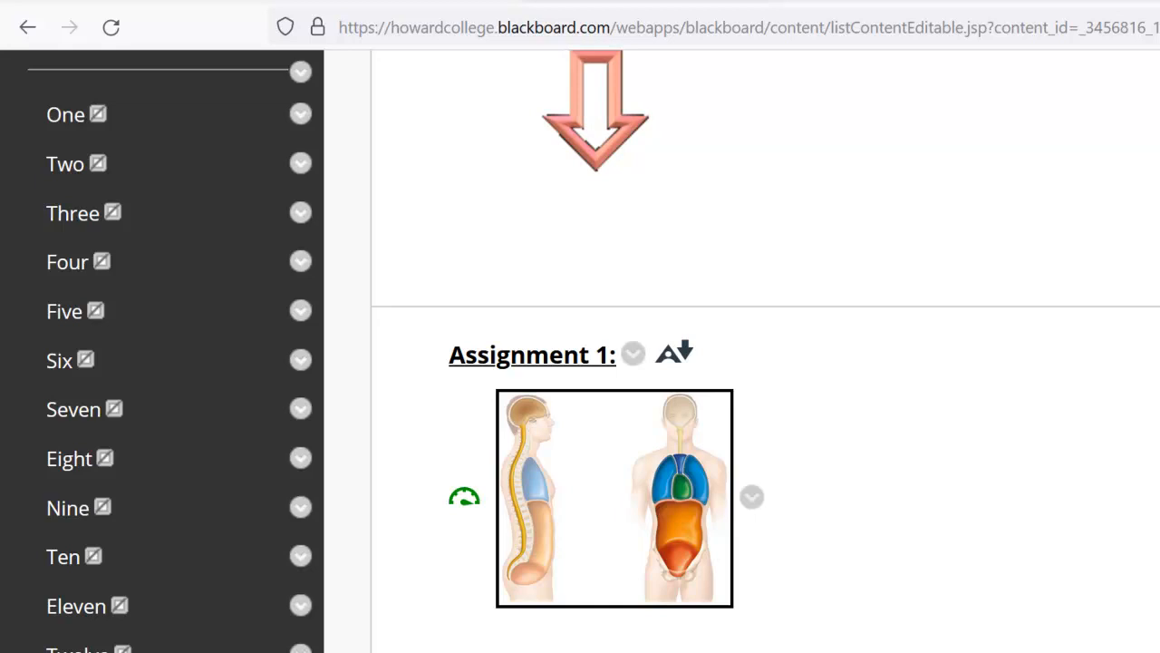
pyautogui.scroll(-3)
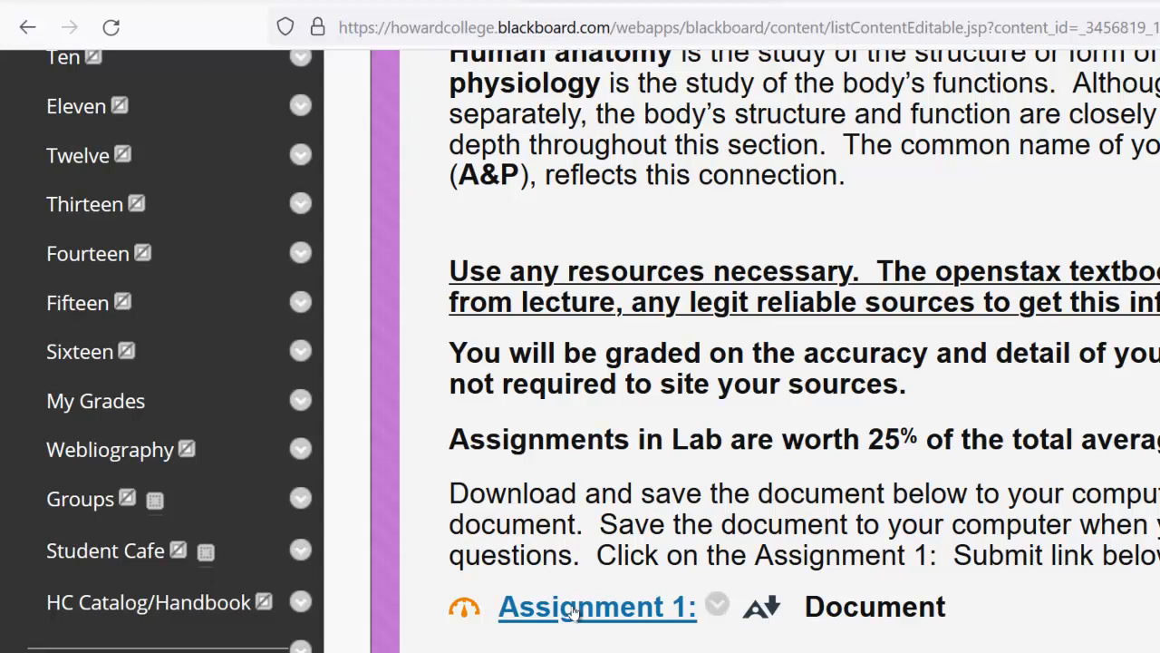
# Scroll down to the Assignment 1 document link and open it in Word.
pyautogui.scroll(-3)
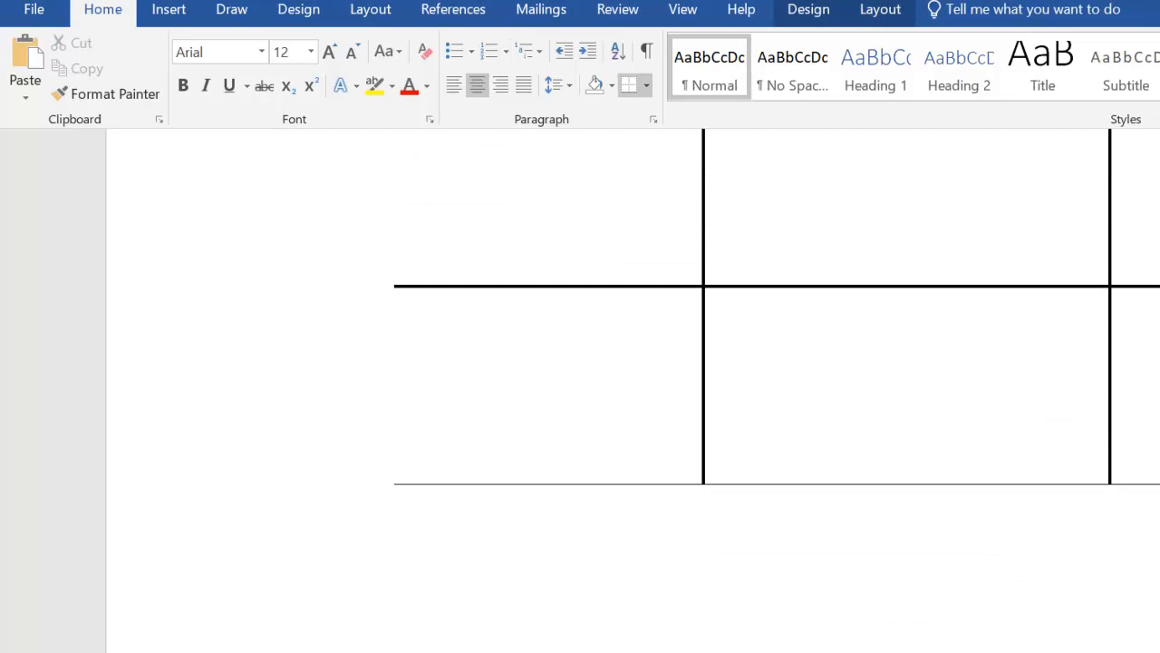
# Scroll toward the Assignment 1: Submit link to attach a local file.
pyautogui.scroll(-3)
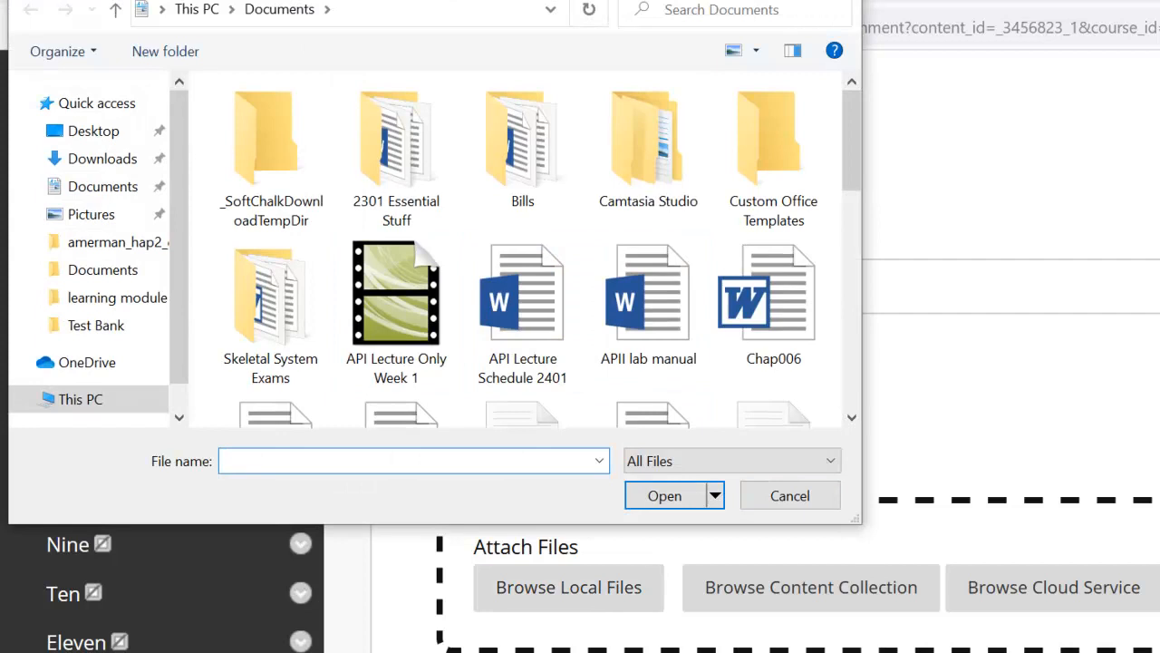
pyautogui.click(788, 495)
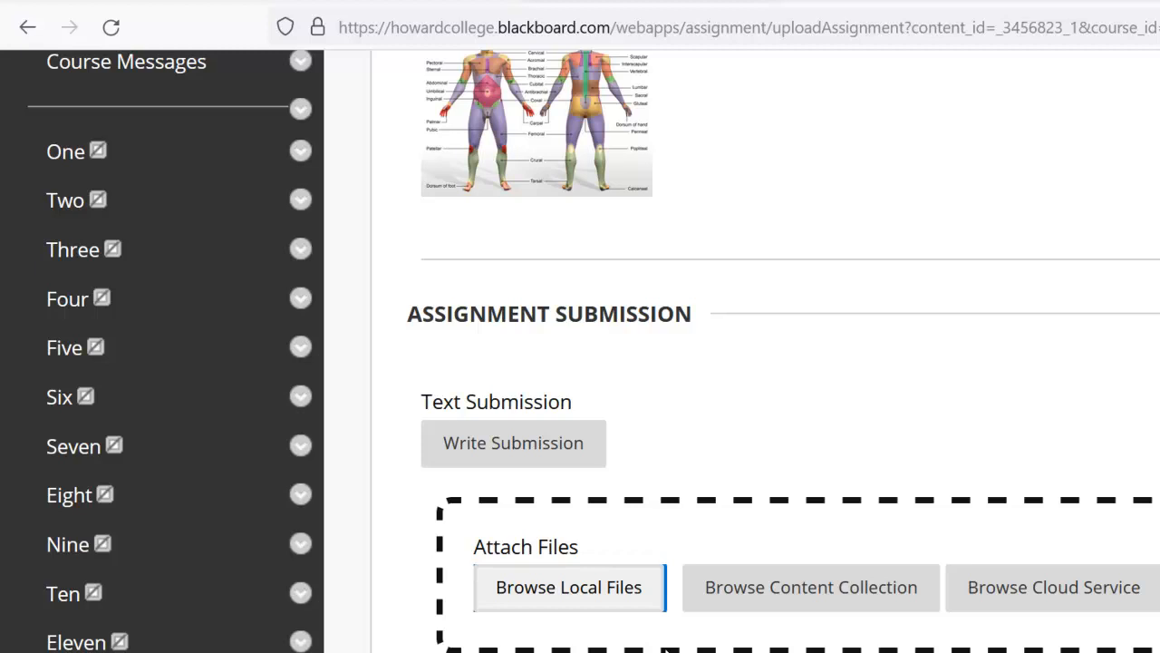
pyautogui.moveTo(534, 468)
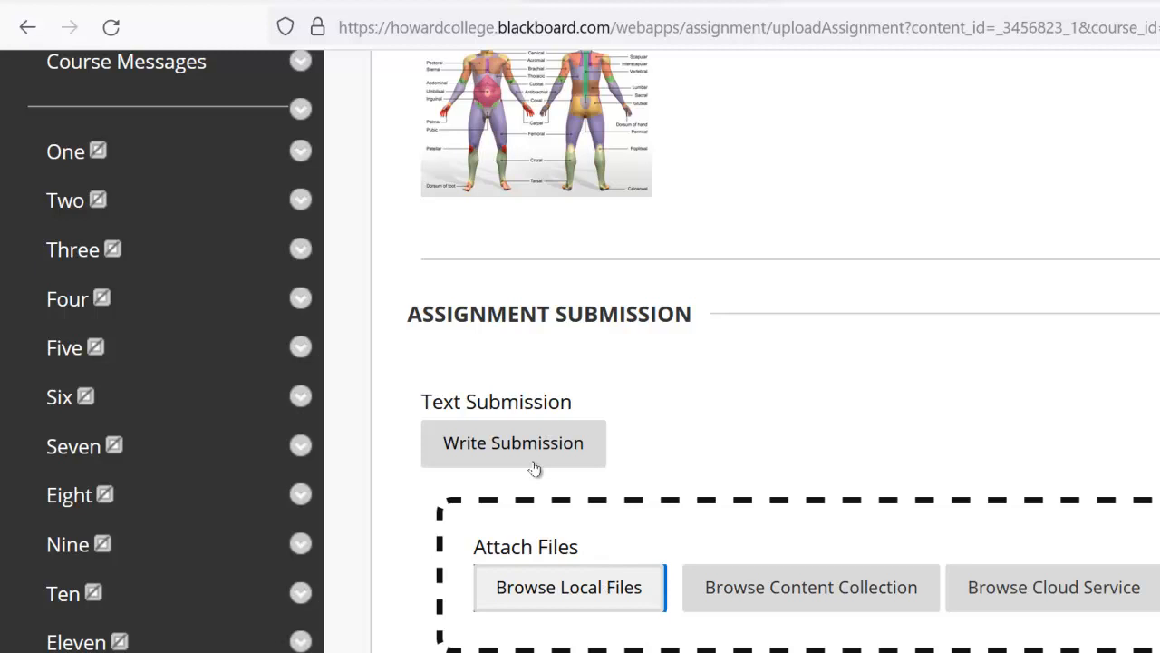
# Paste the numbered answers into a written submission, then return to Assignments for this Unit.
pyautogui.click(513, 442)
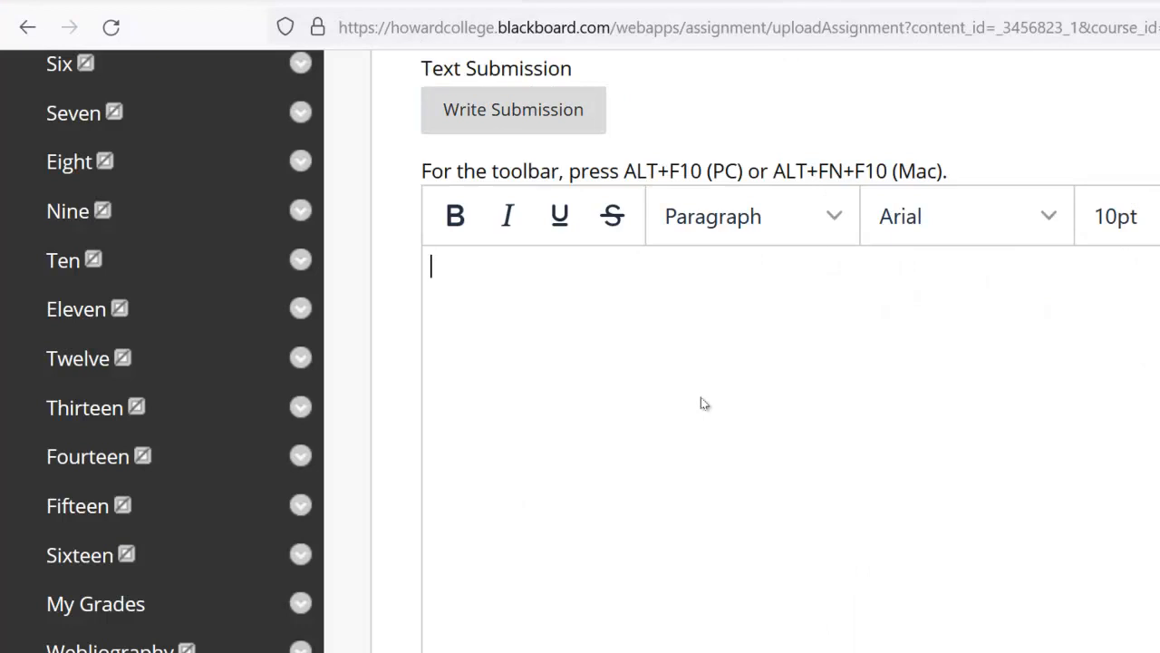
pyautogui.scroll(3)
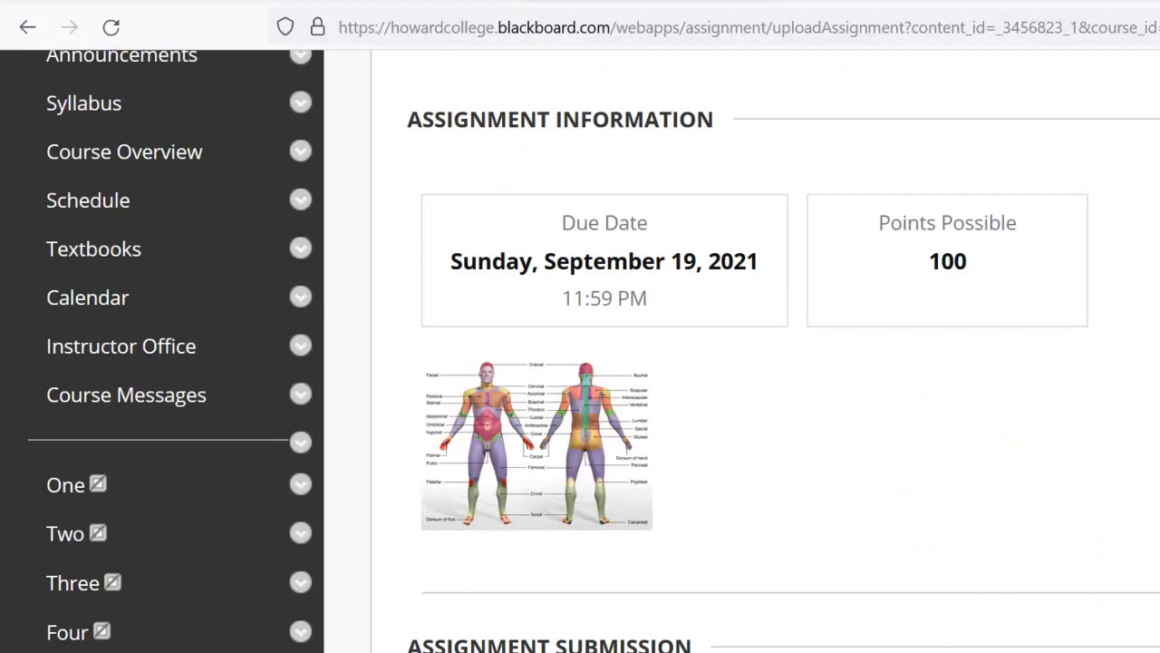
pyautogui.scroll(-3)
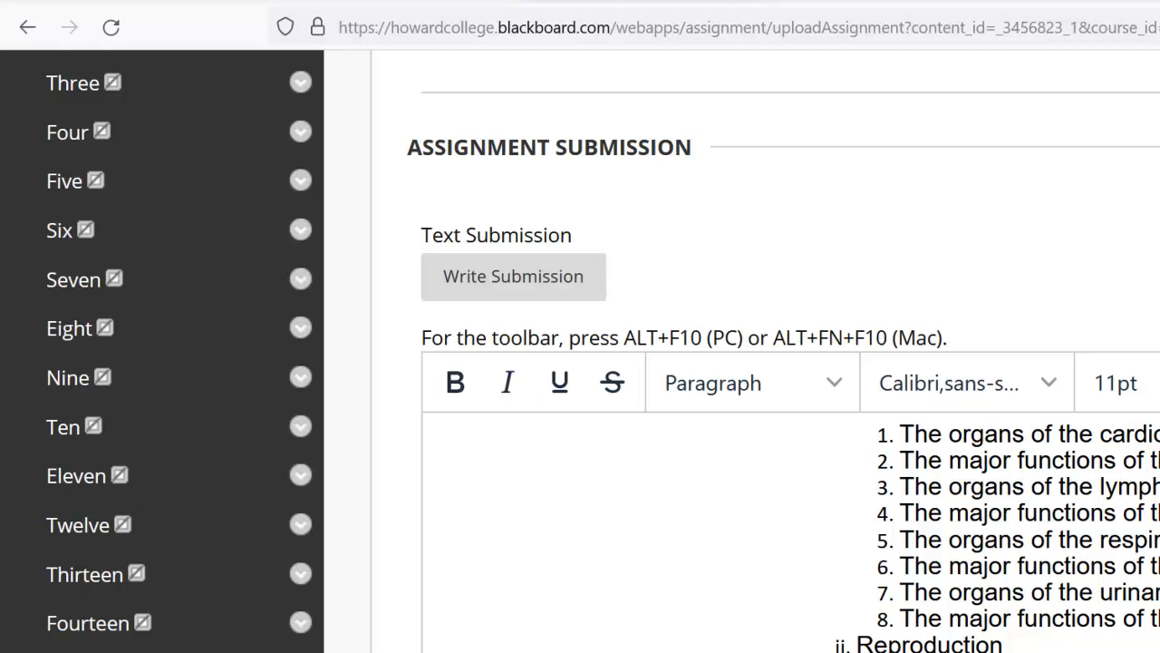
pyautogui.click(28, 27)
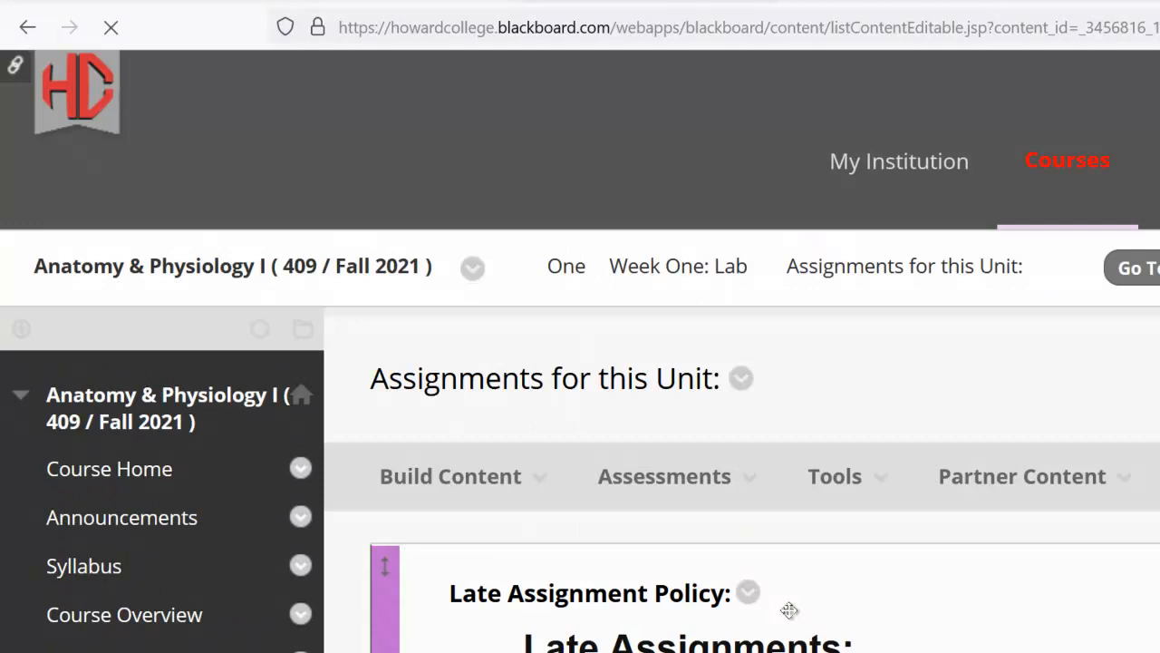
# Scroll down to the Anatomy & Physiology I Lab lesson and launch it.
pyautogui.scroll(-3)
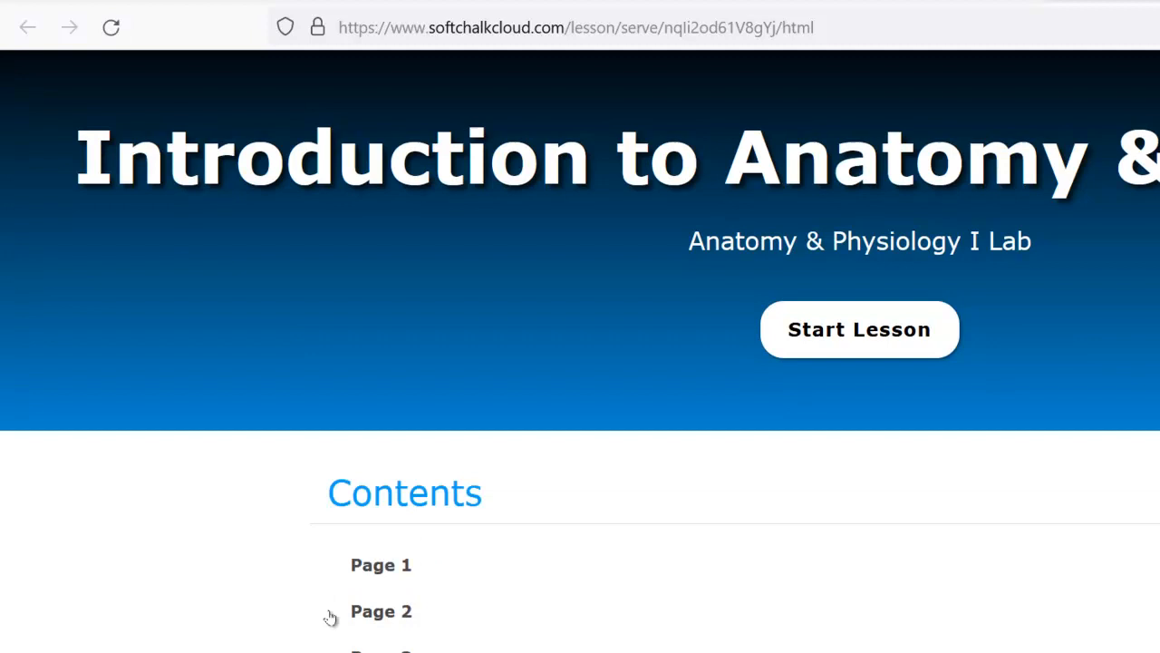
# Navigate the lab lesson from Contents through page 1 to page 3.
pyautogui.click(858, 329)
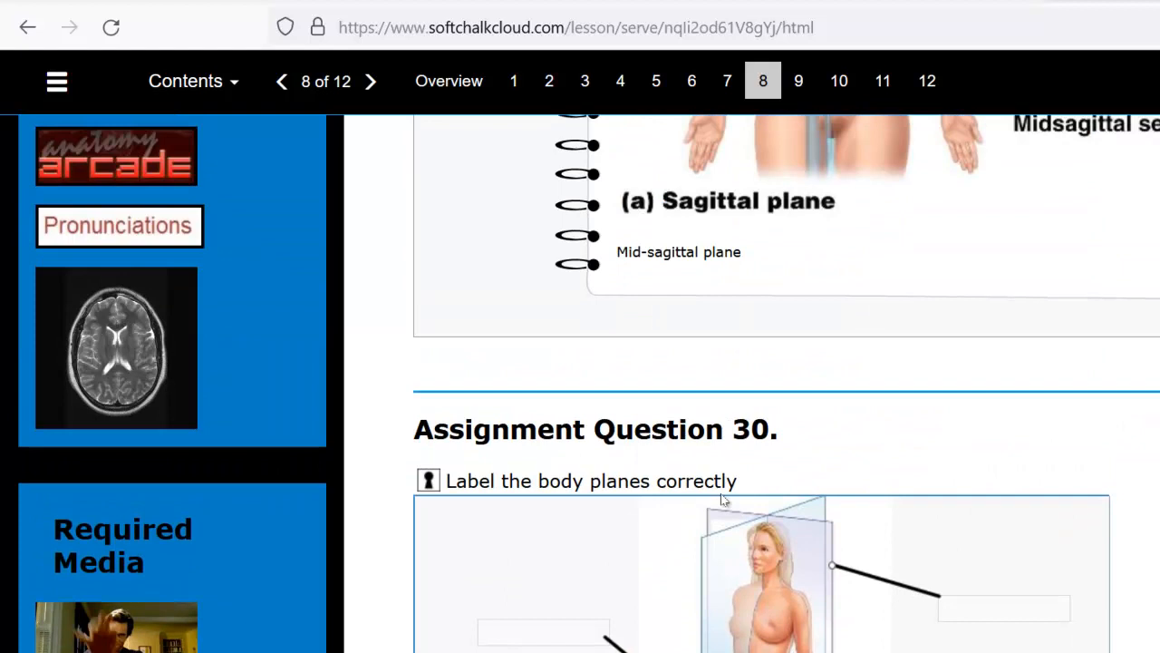
pyautogui.click(514, 80)
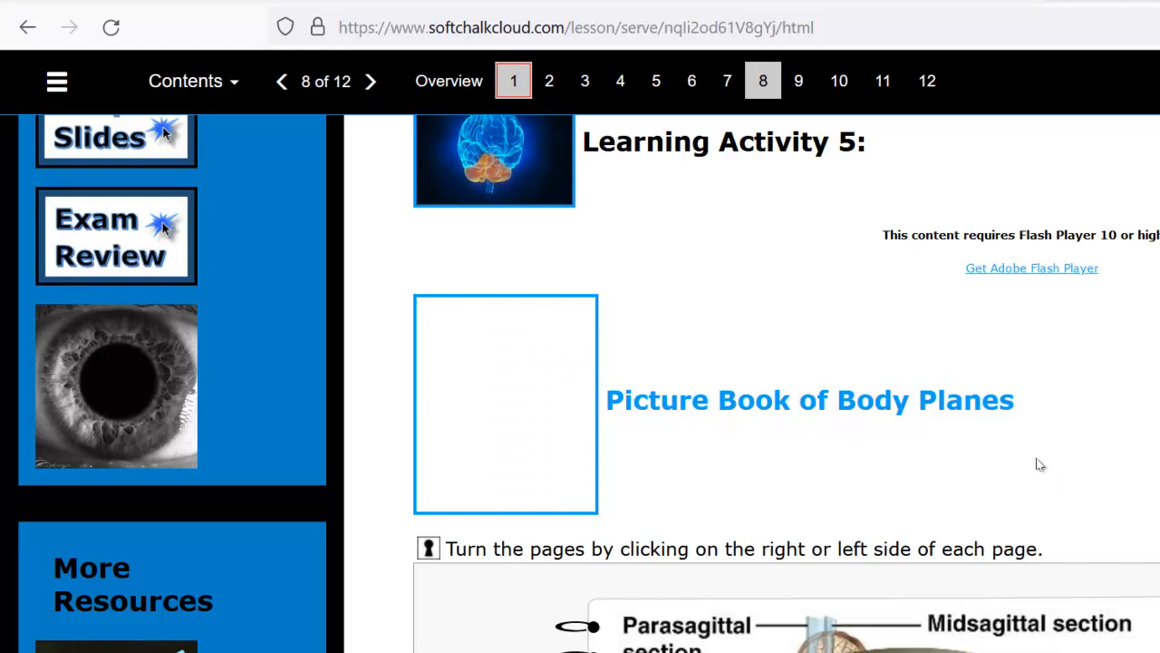
pyautogui.click(514, 80)
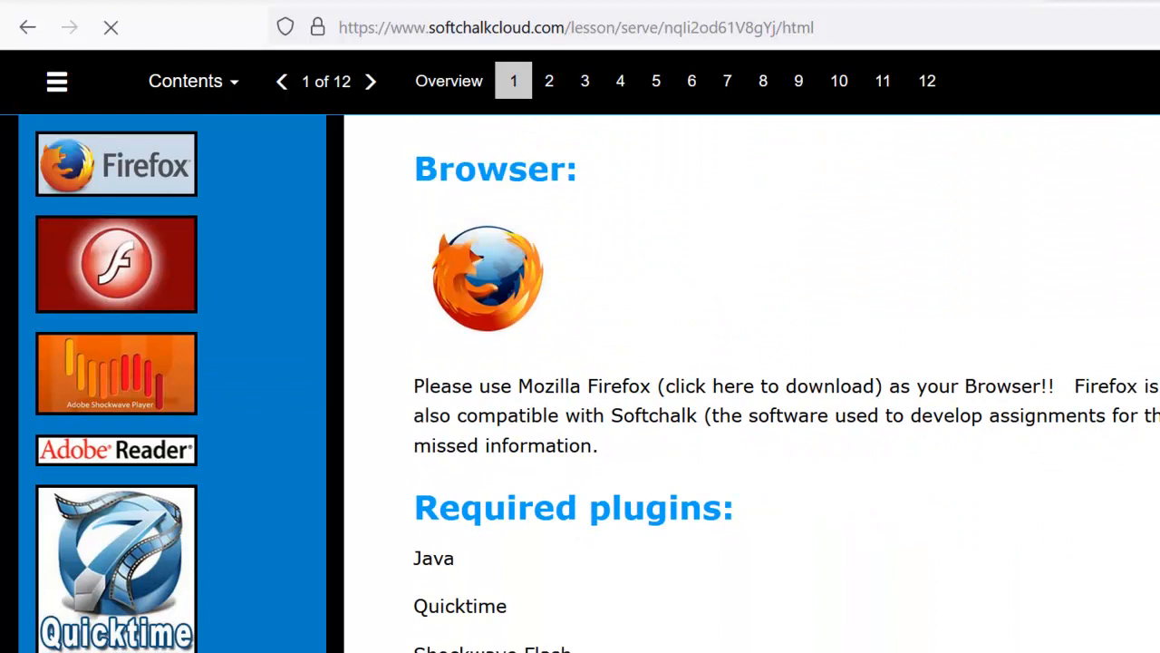
pyautogui.click(370, 81)
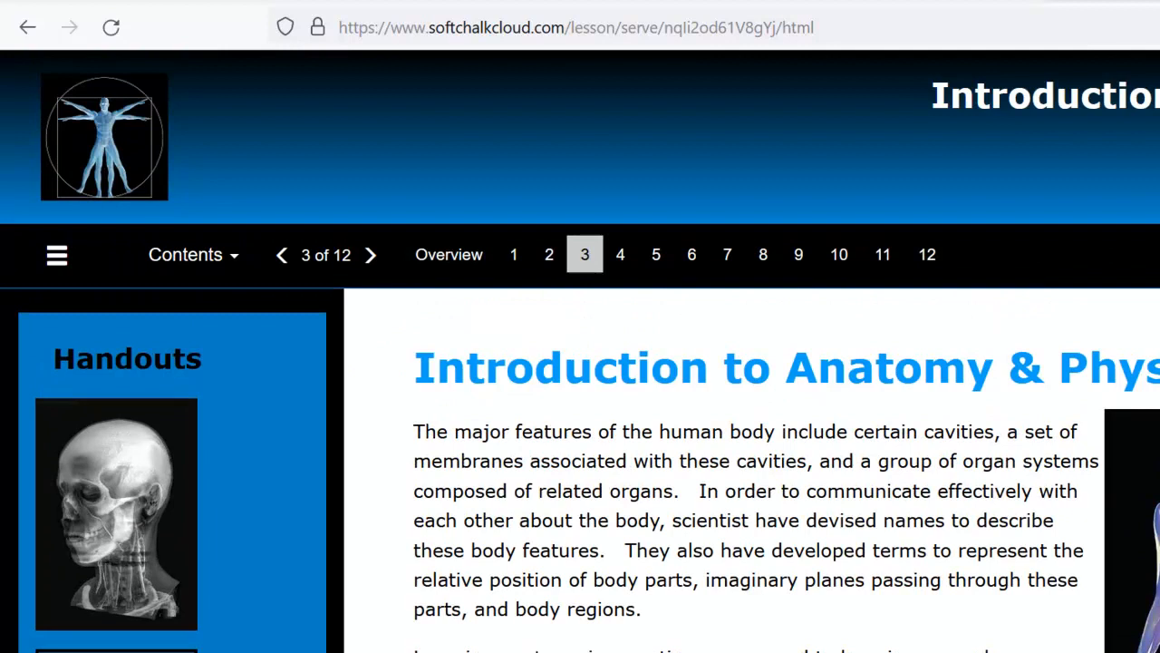
# Review page 3 questions, jump to page 12 Assignment Completion, and close the lesson.
pyautogui.scroll(-3)
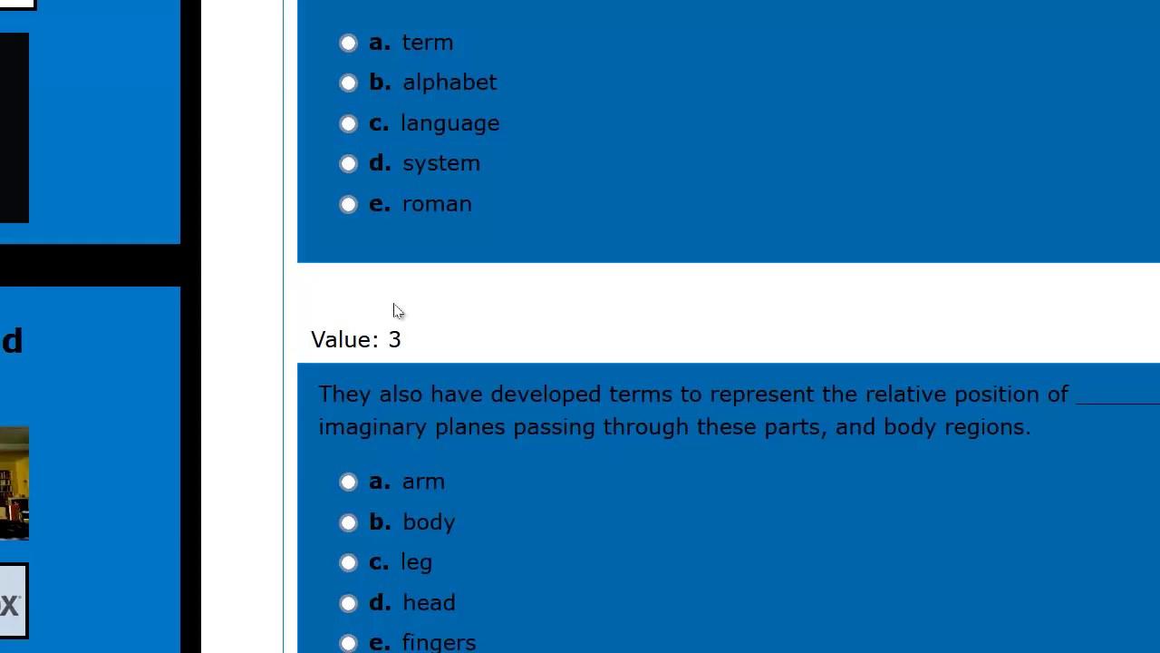
pyautogui.scroll(3)
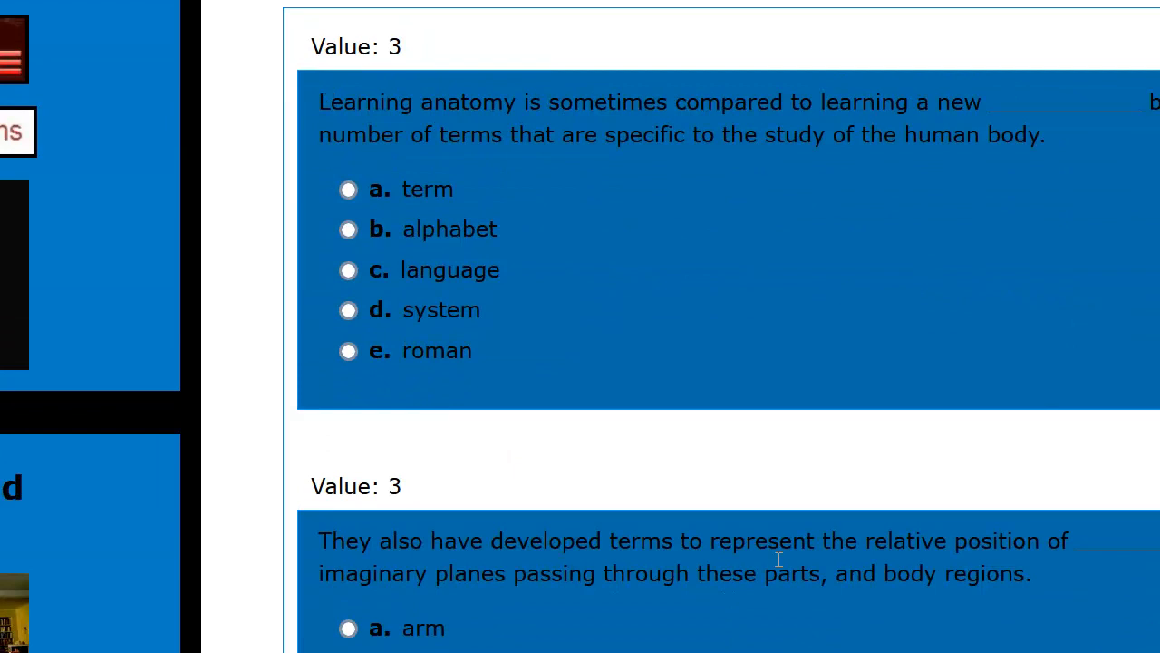
pyautogui.click(857, 99)
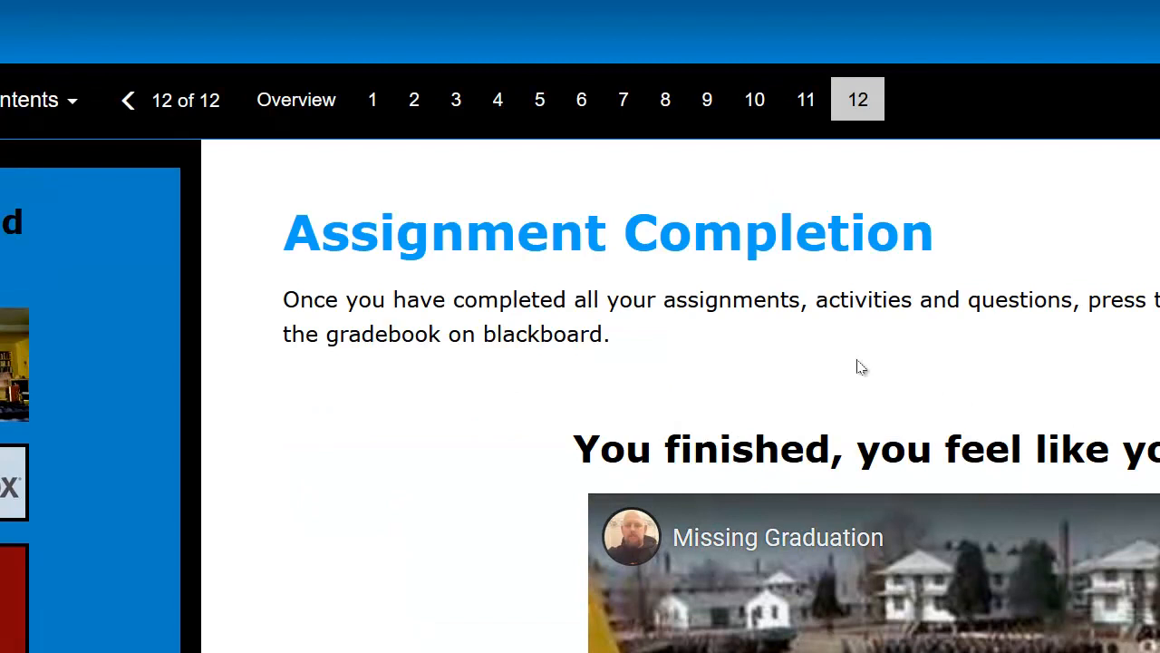
pyautogui.scroll(-3)
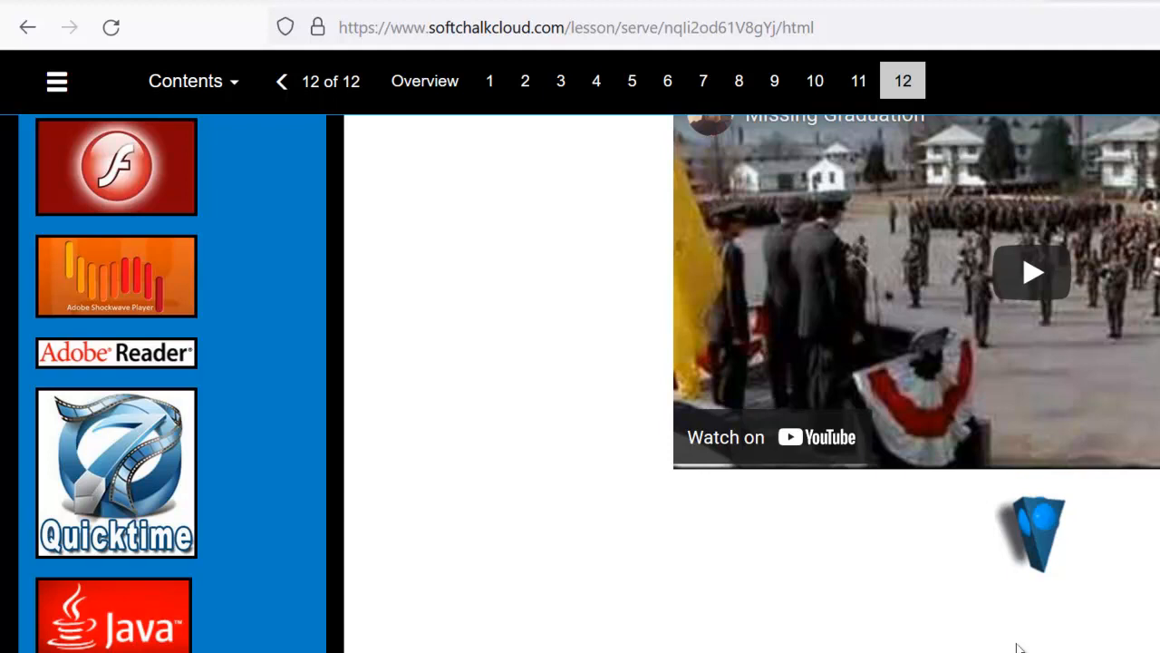
pyautogui.click(561, 30)
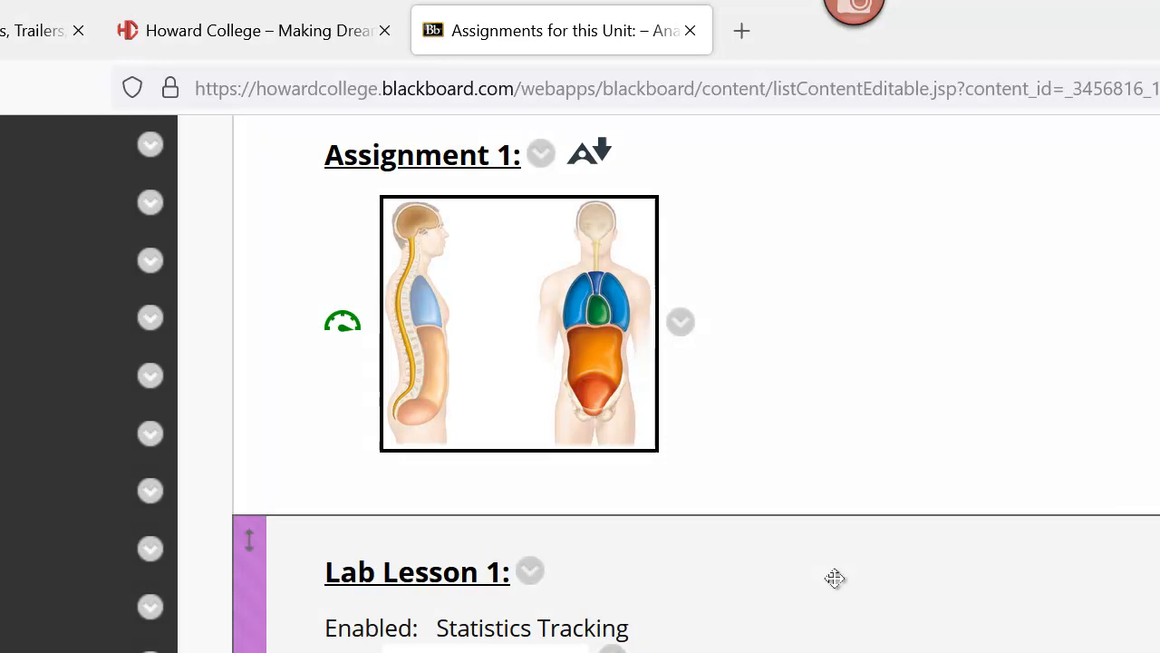
# Scroll the Course Overview down to the 'Browsers for this course' note.
pyautogui.scroll(-3)
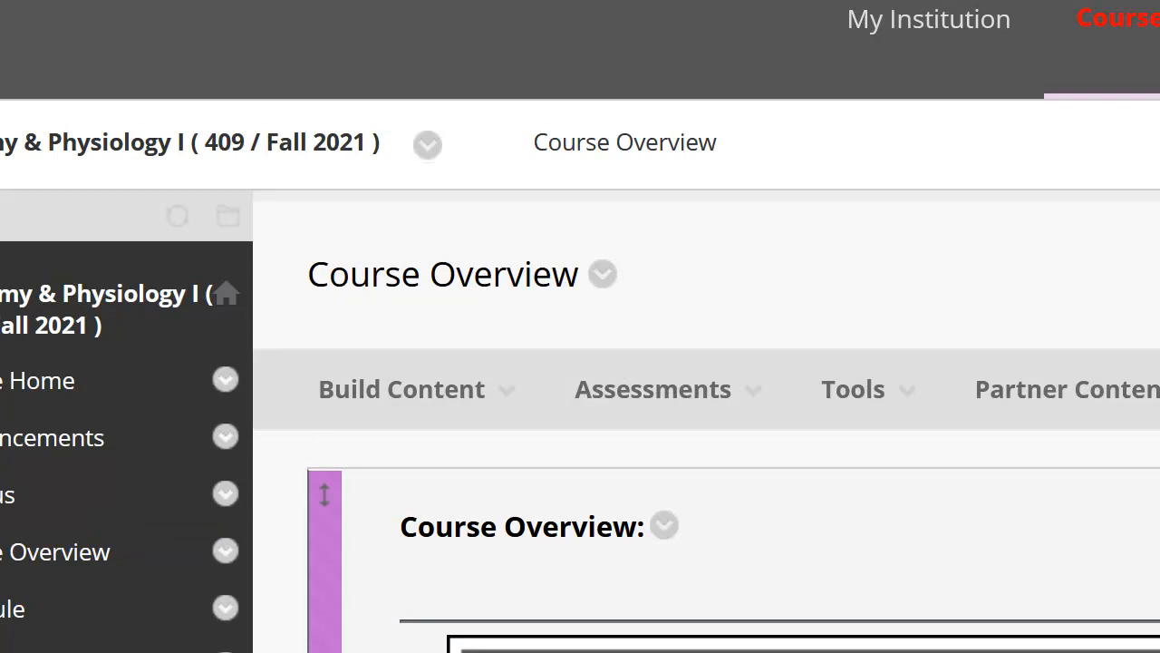
pyautogui.scroll(-3)
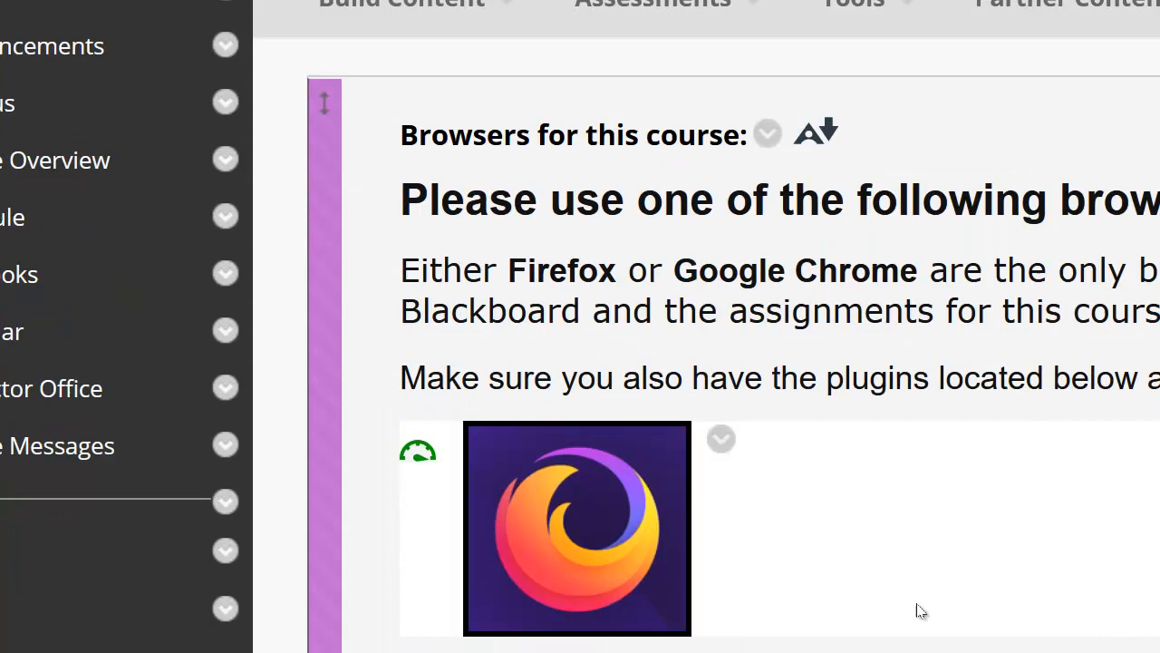